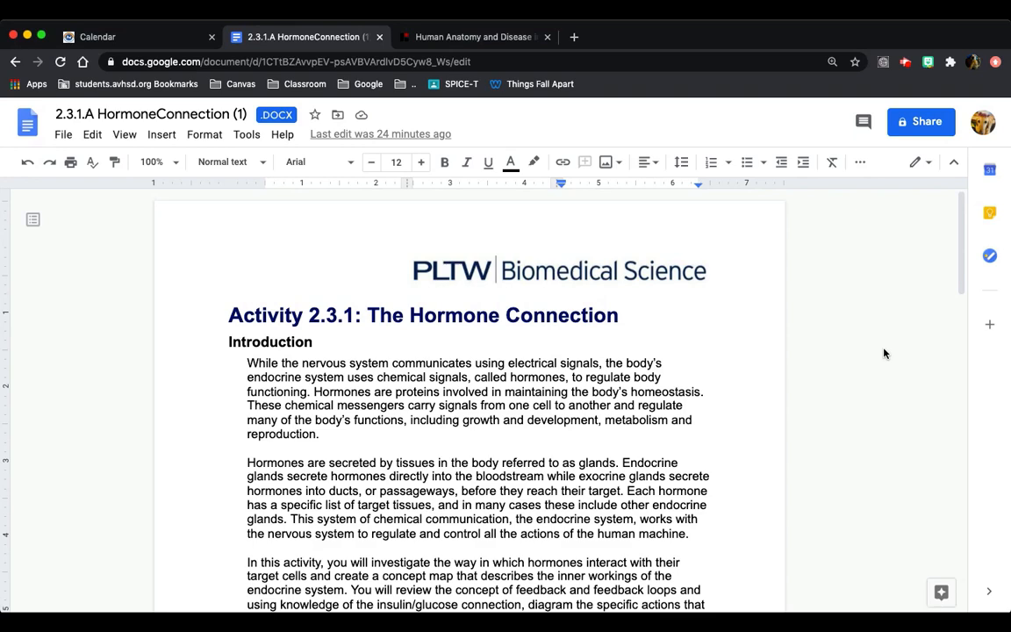
- Scroll the Hormone Connection document down to the Procedure table of glands and hormones
scroll(down, 3)
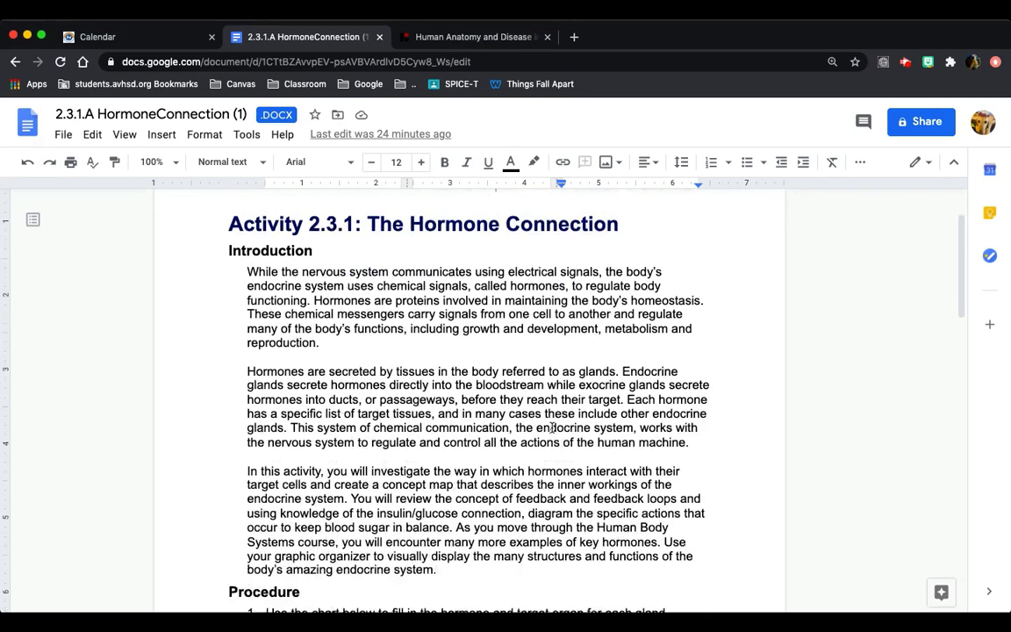
scroll(down, 3)
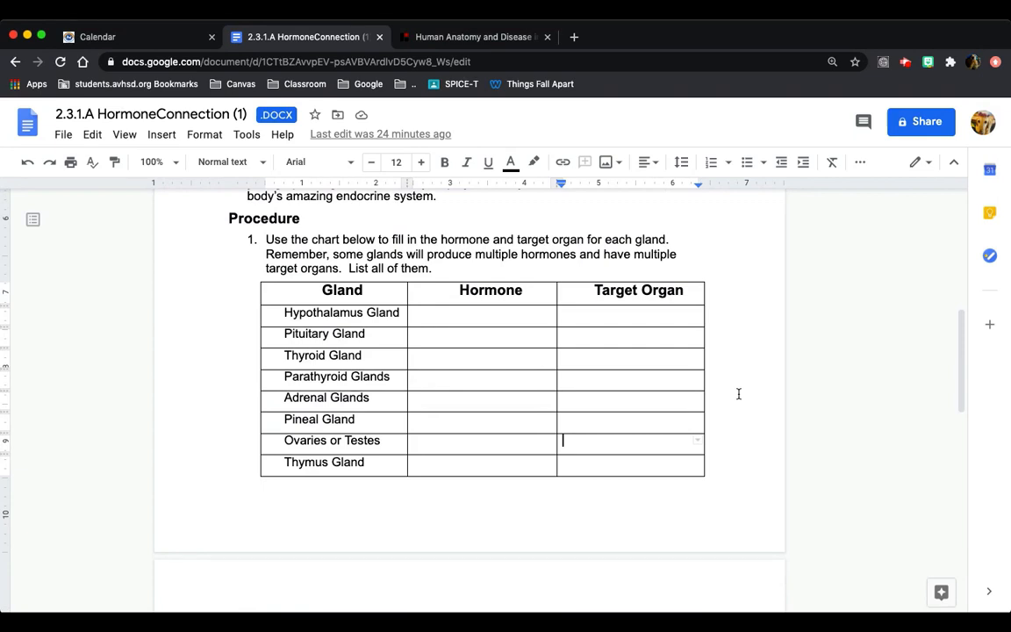
mouse_move(603, 367)
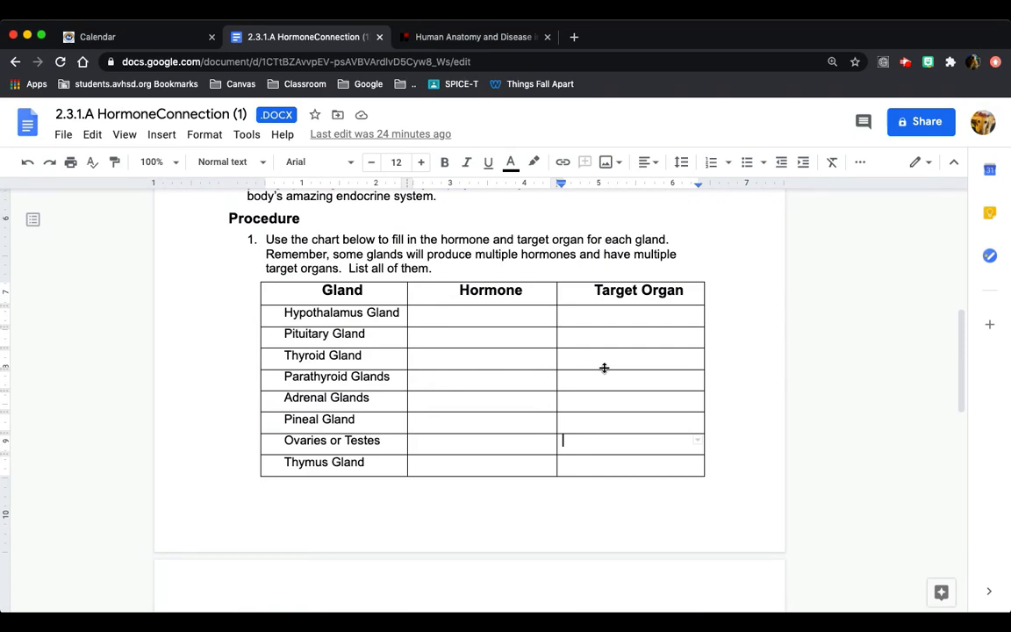
mouse_move(534, 404)
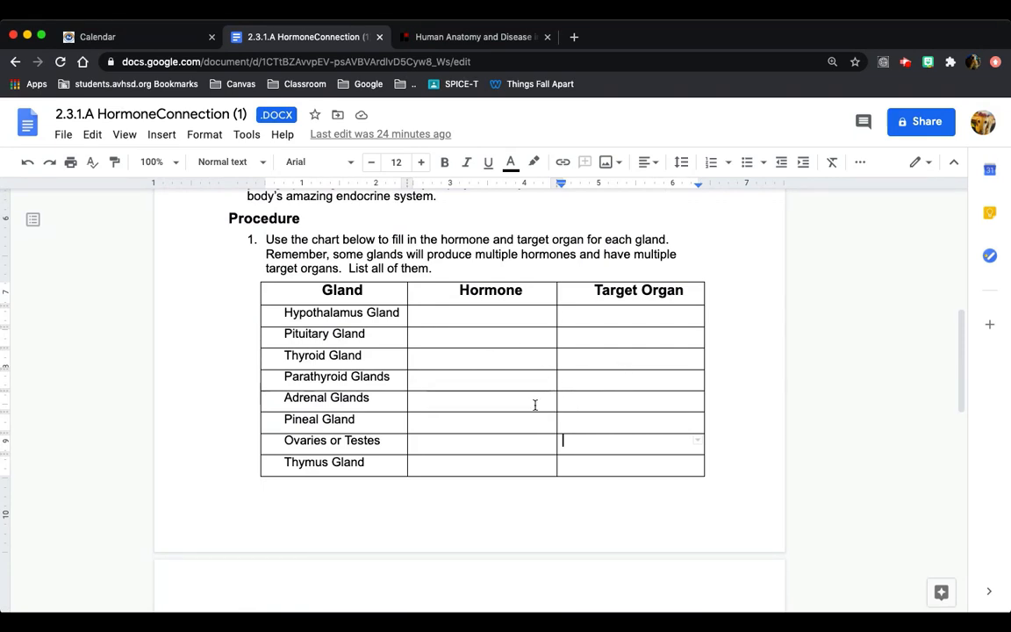
mouse_move(449, 258)
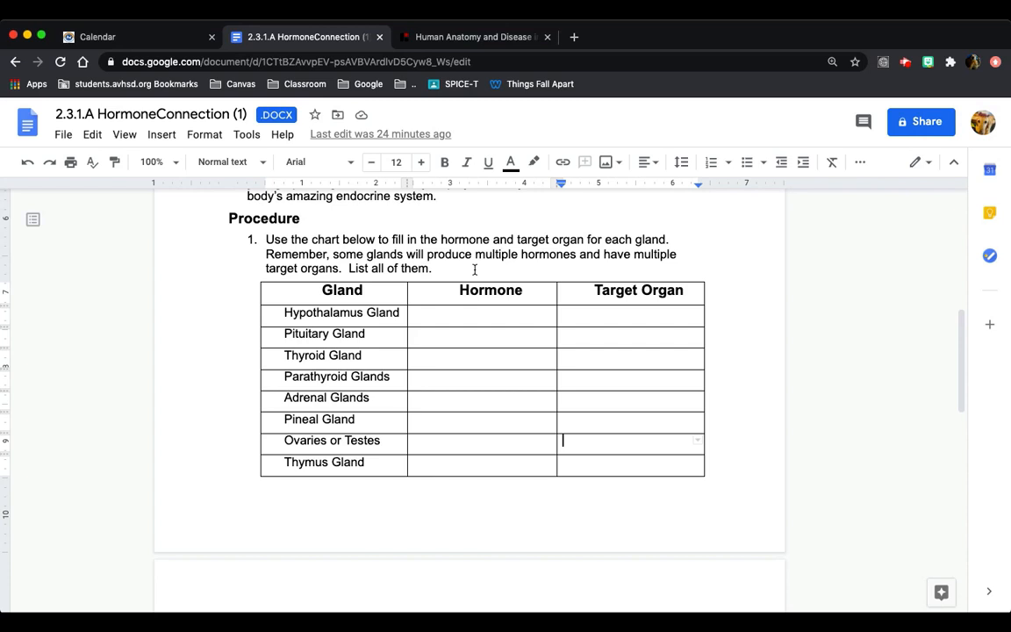
mouse_move(407, 406)
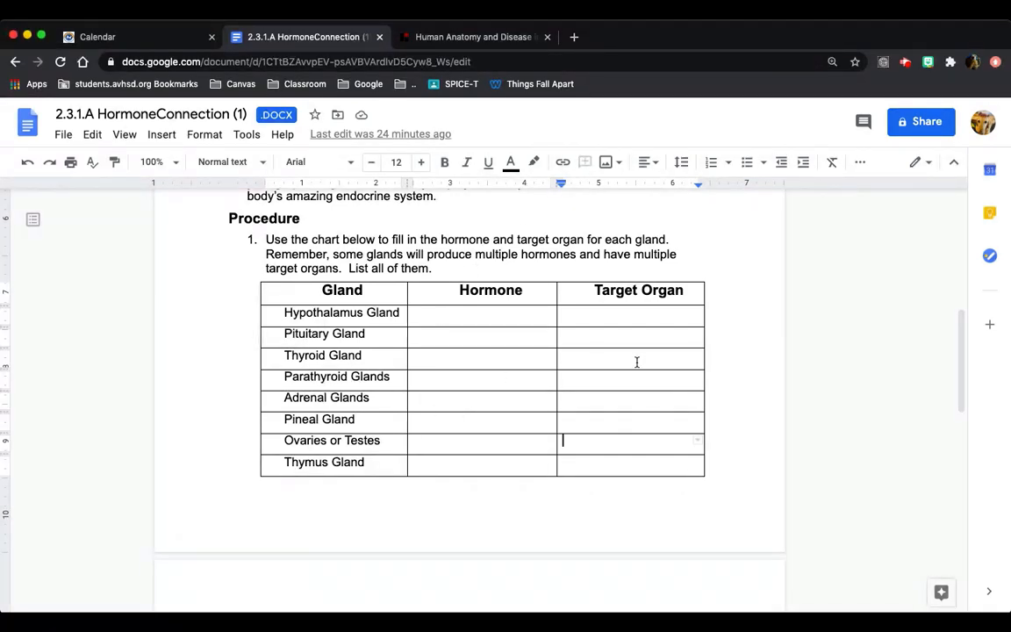
mouse_move(631, 371)
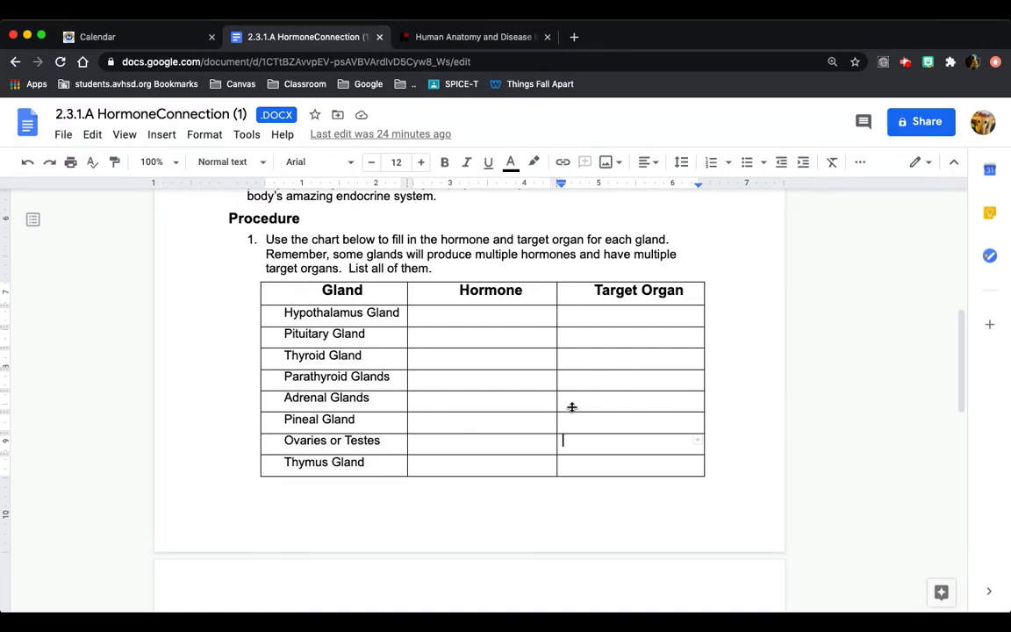
mouse_move(610, 412)
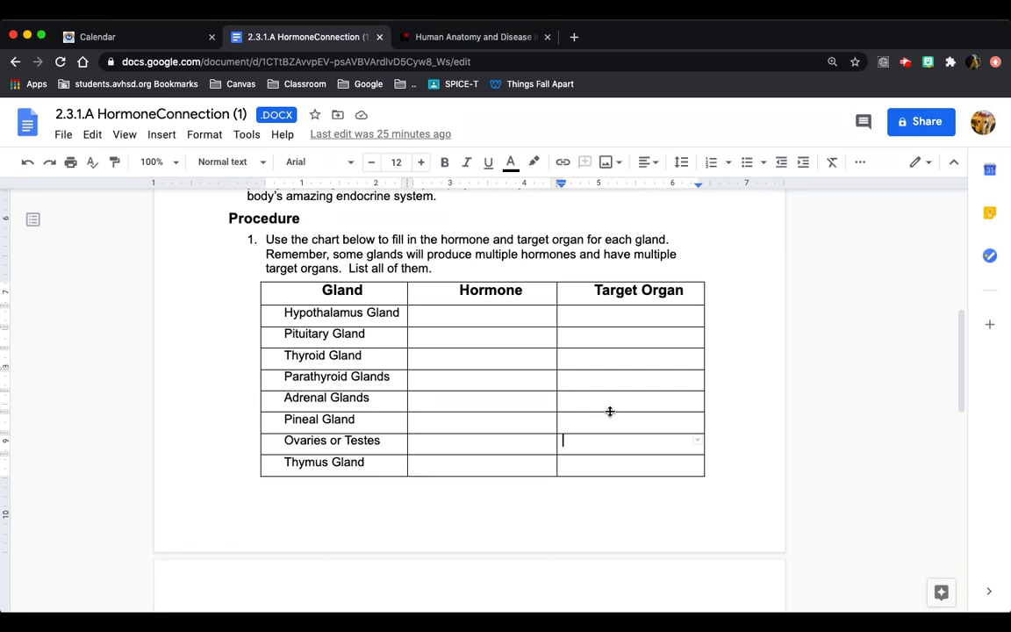
mouse_move(541, 406)
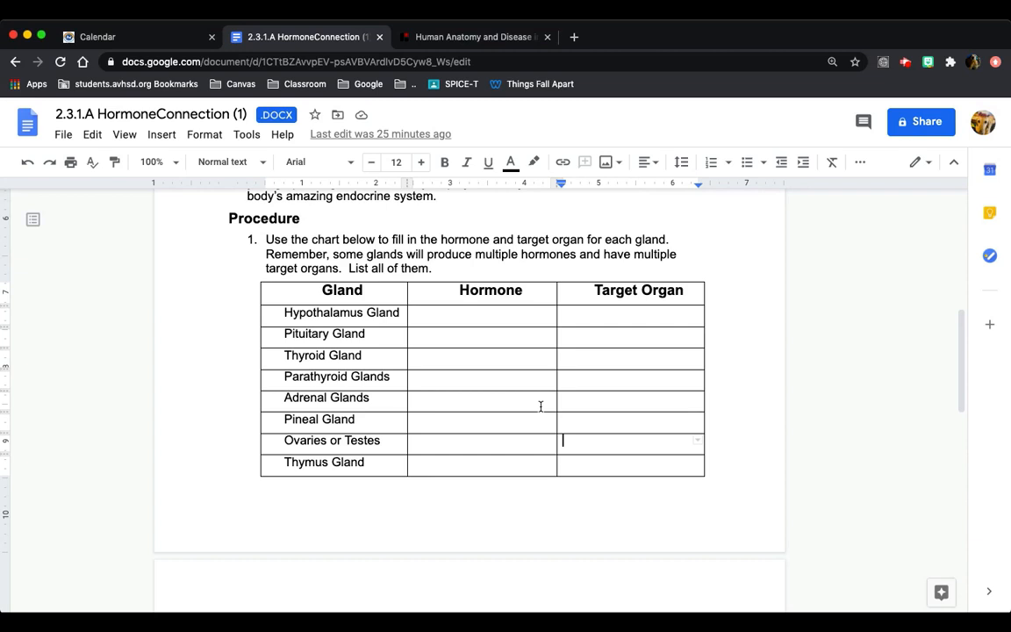
mouse_move(330, 443)
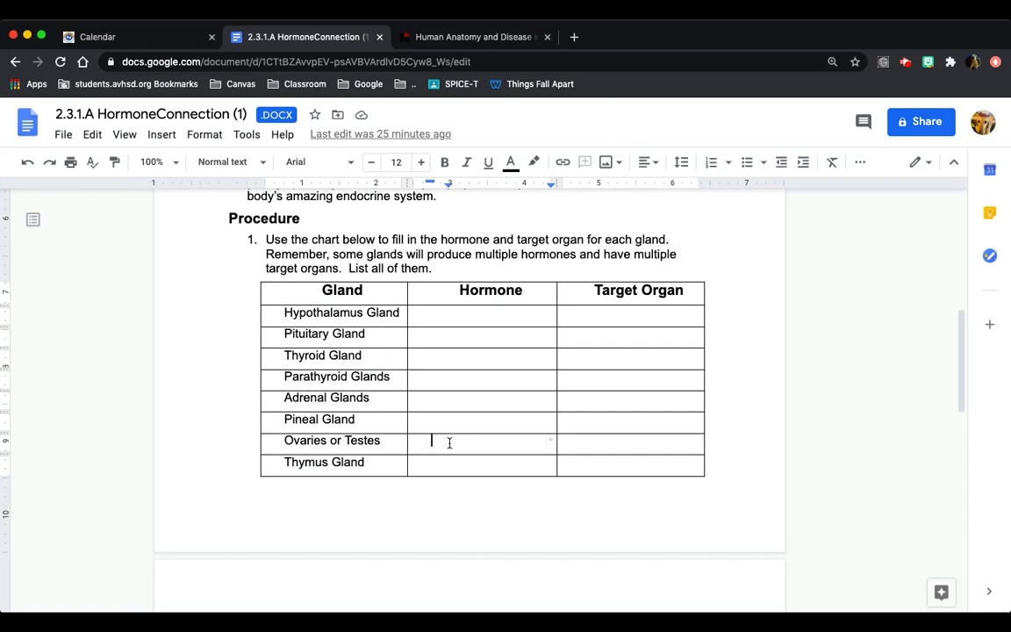
- Enter Estrogen with numbered targets Uterus, Mammary, Bone, Liver, Hypothalamus, Pituitary
text(Estrogen)
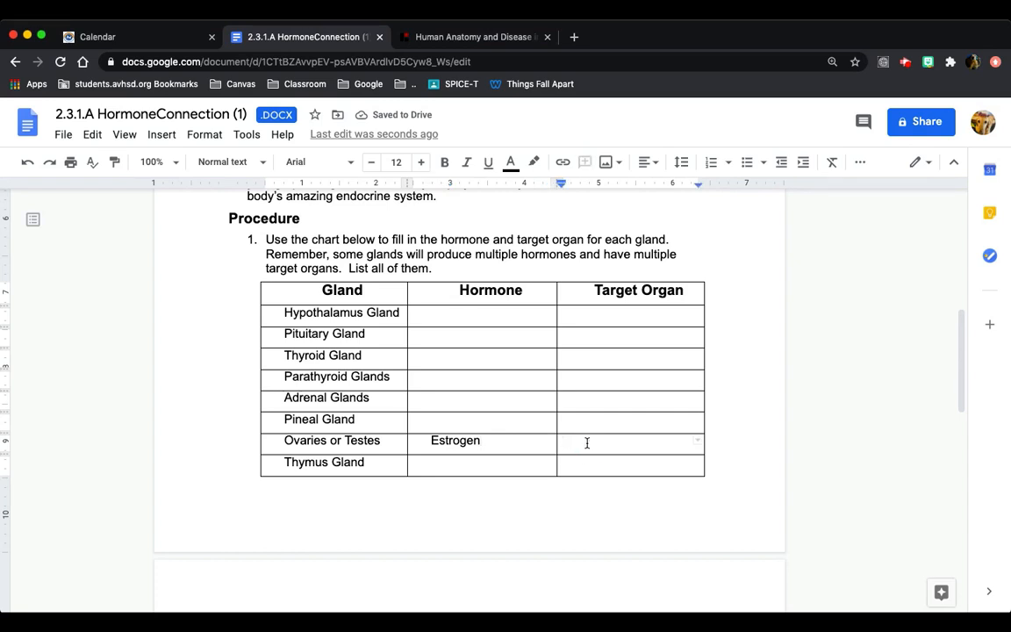
text(1.)
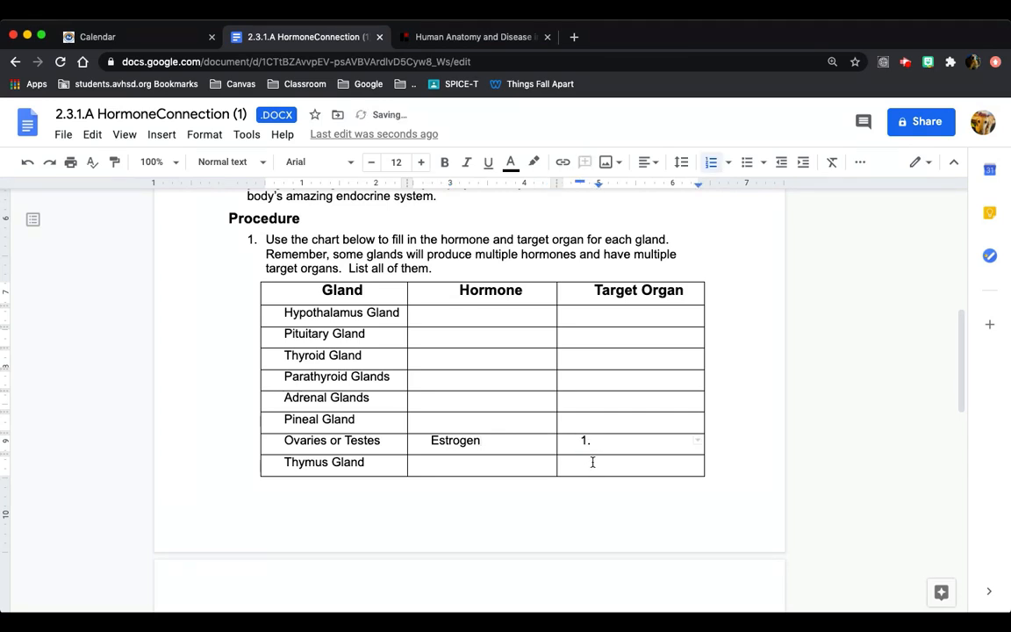
text(Uterus)
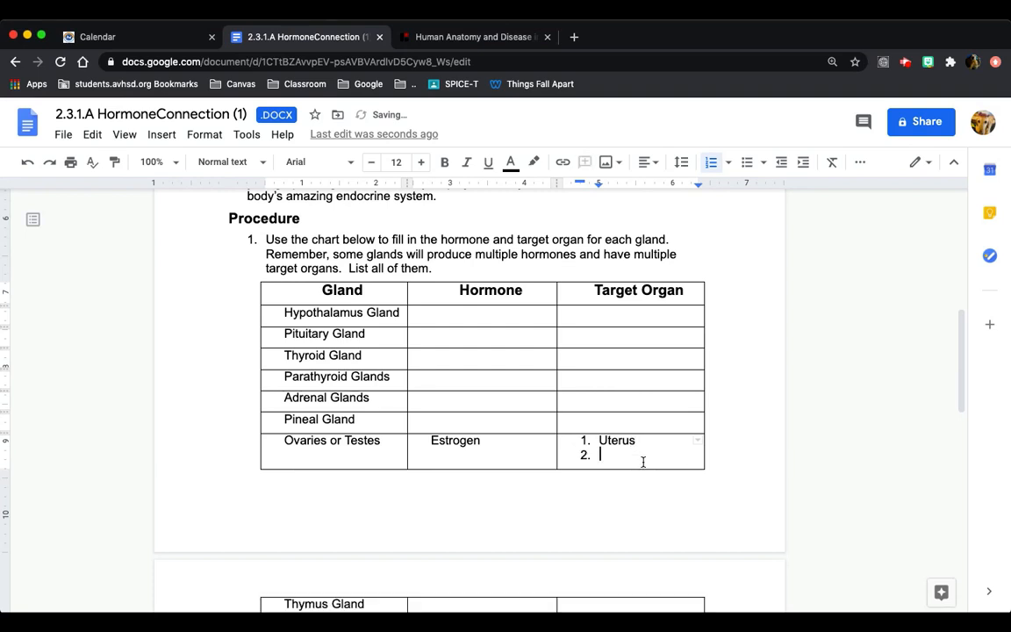
text(Mammary)
text(L)
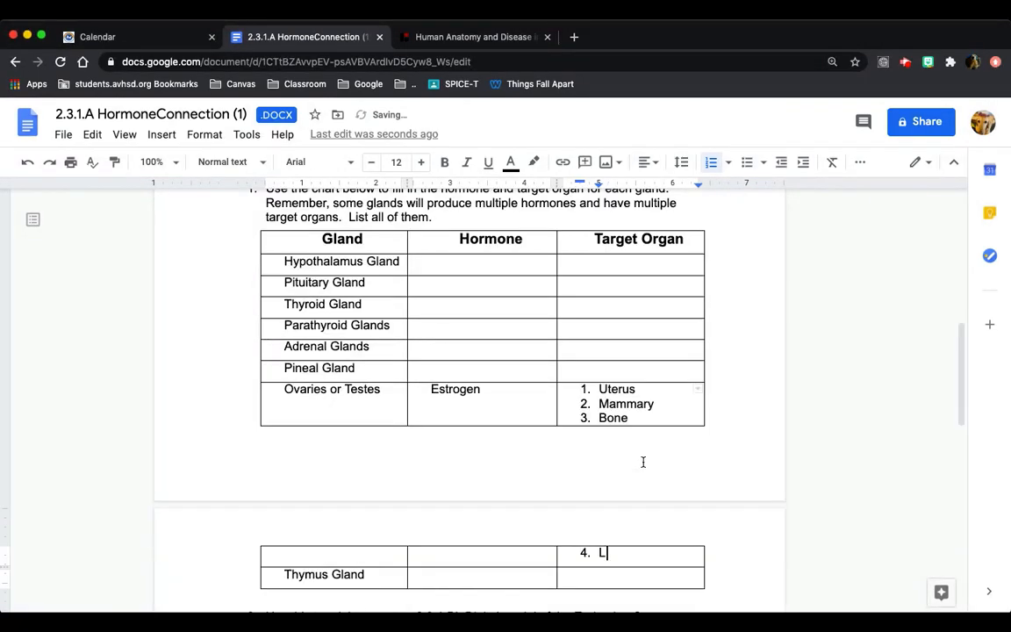
text(iver)
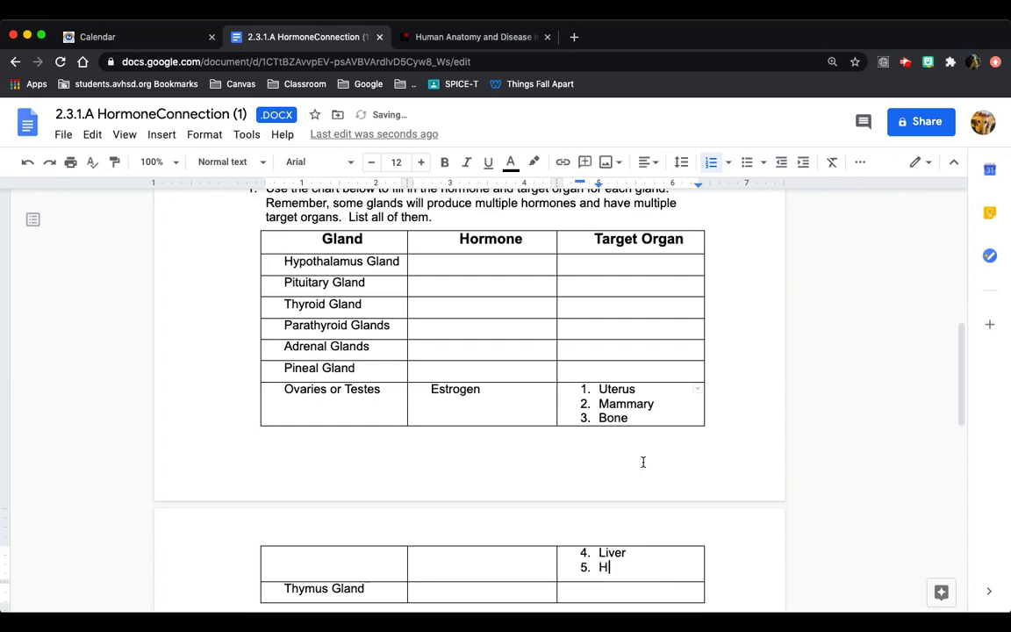
text(ypothalamus)
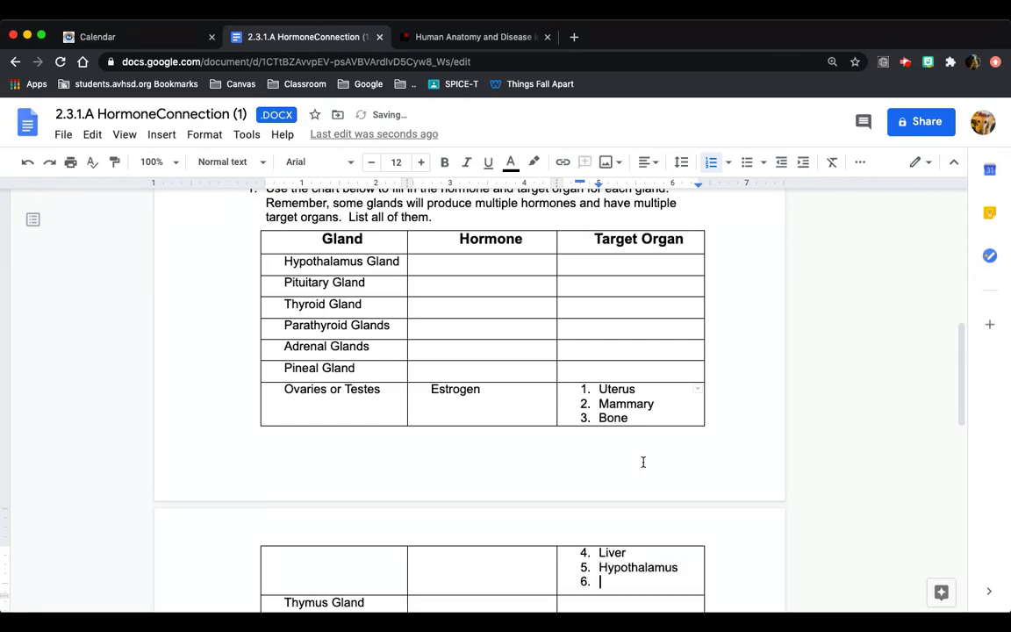
text(Pituitary)
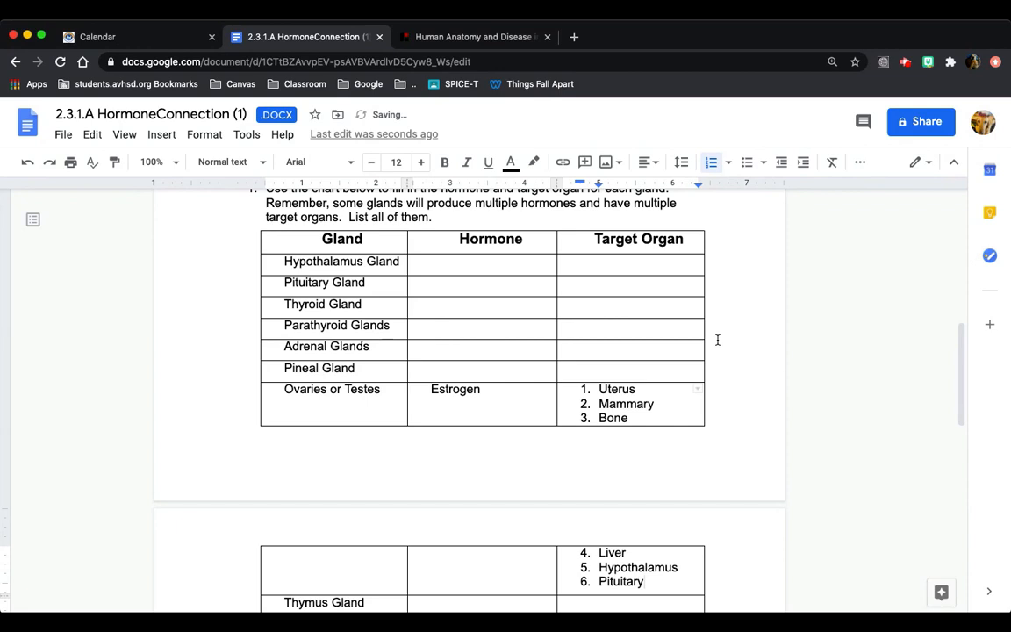
scroll(down, 3)
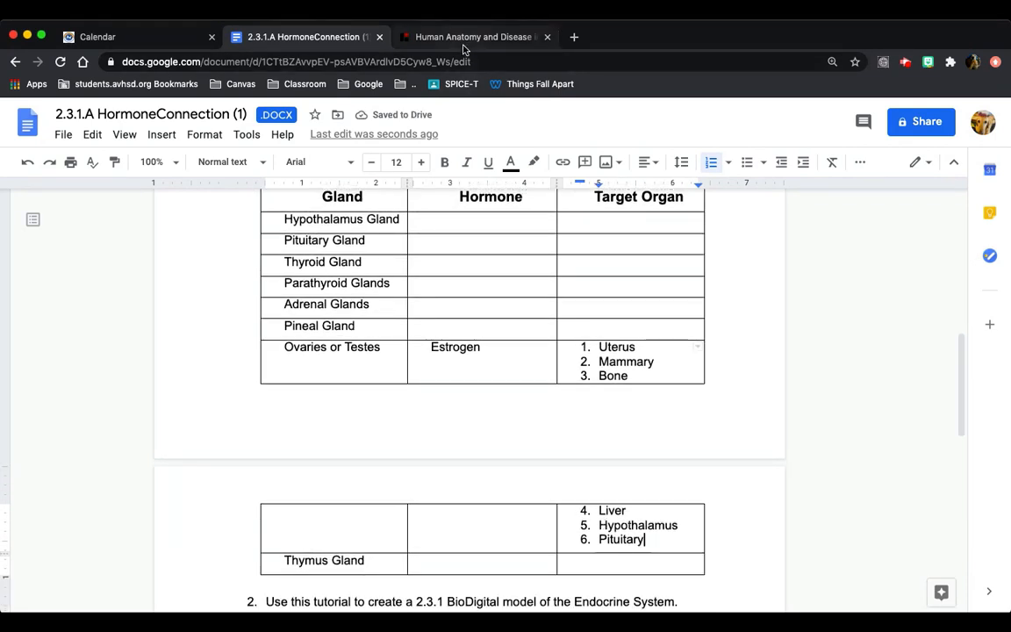
- Open Female Complete Anatomy from the Complete Anatomy category in Human Studio
click(474, 37)
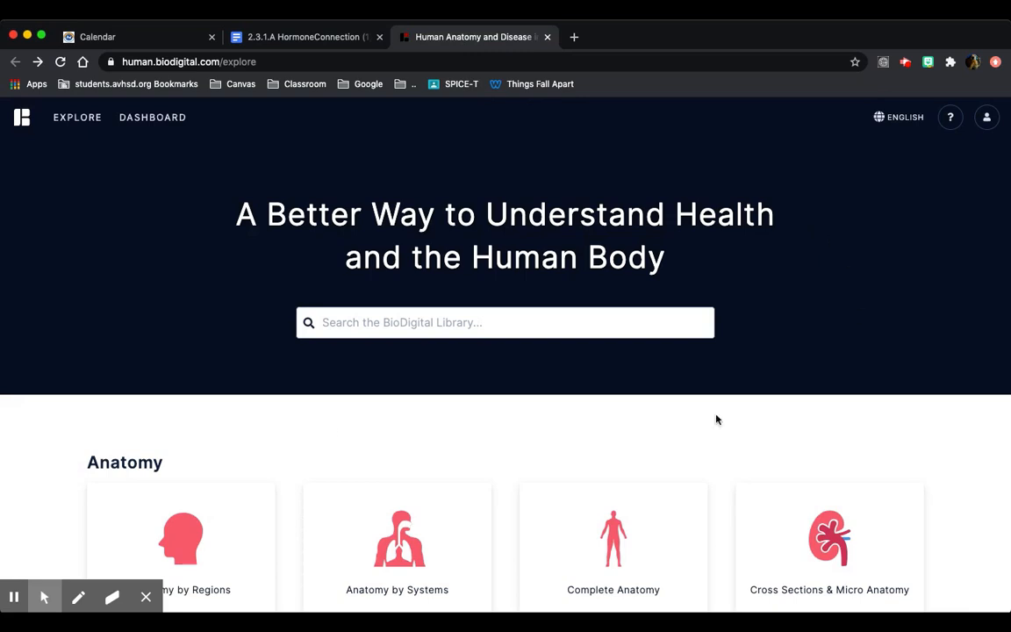
mouse_move(808, 254)
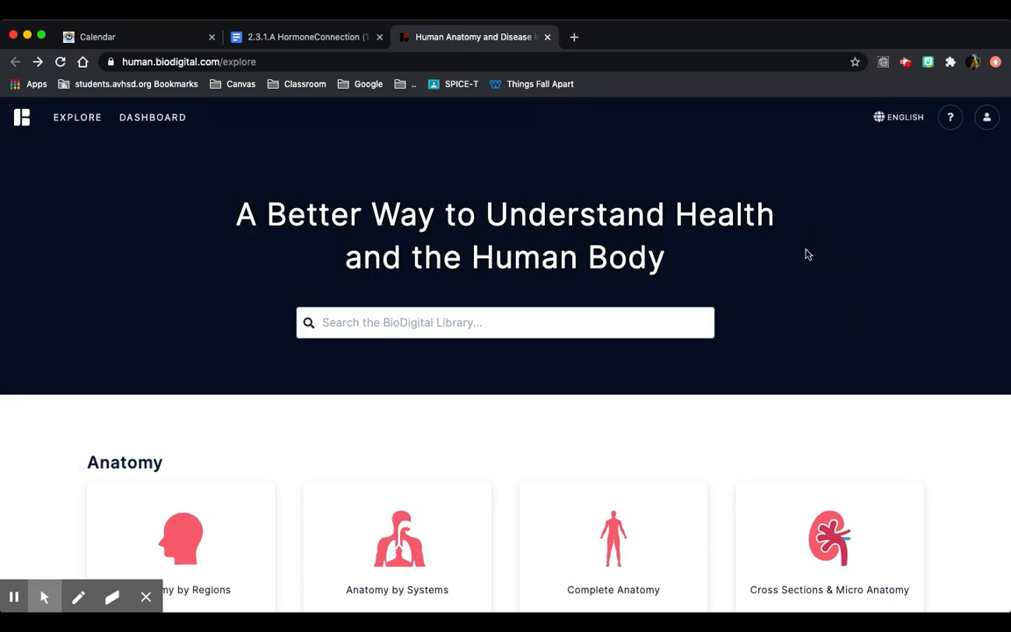
mouse_move(614, 548)
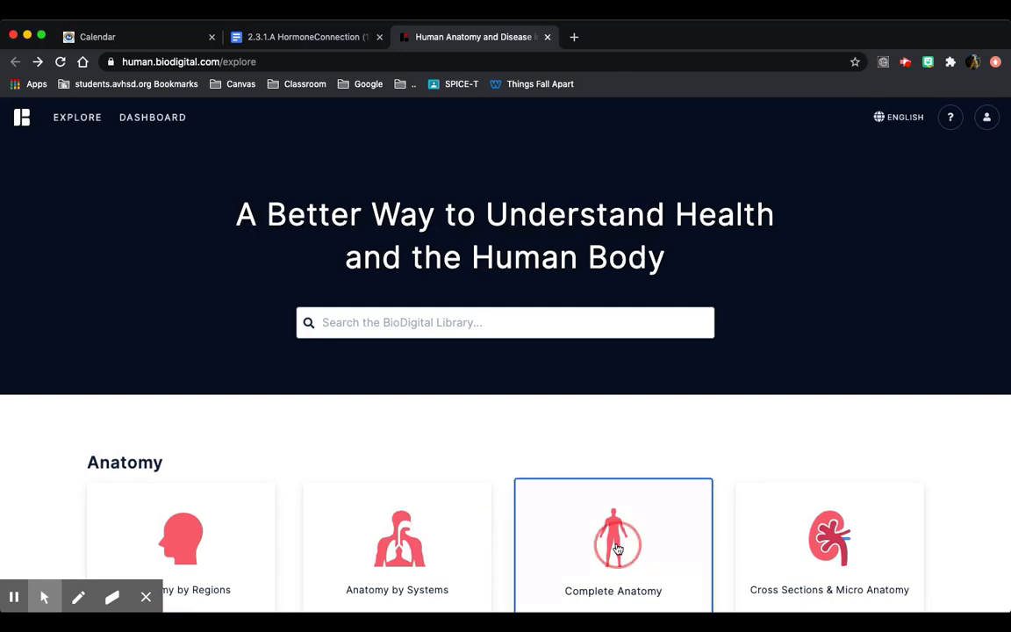
click(613, 540)
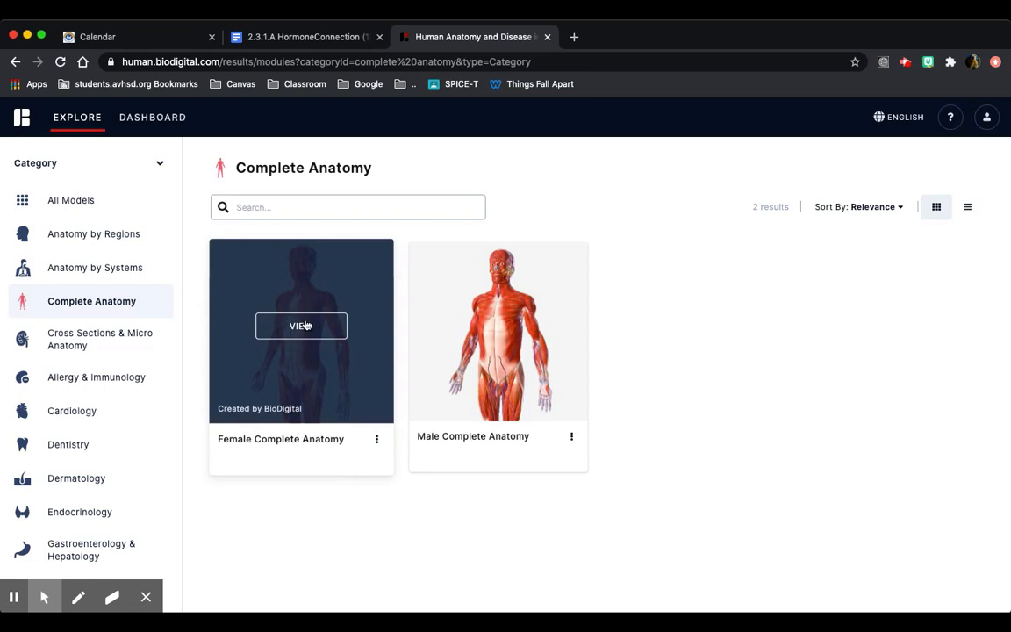
click(301, 325)
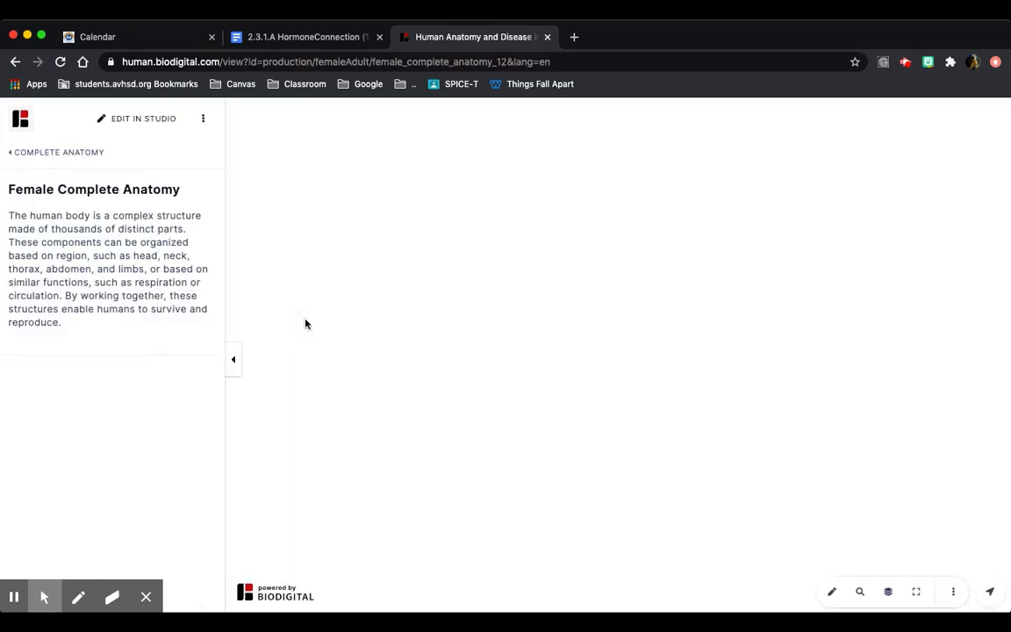
mouse_move(149, 115)
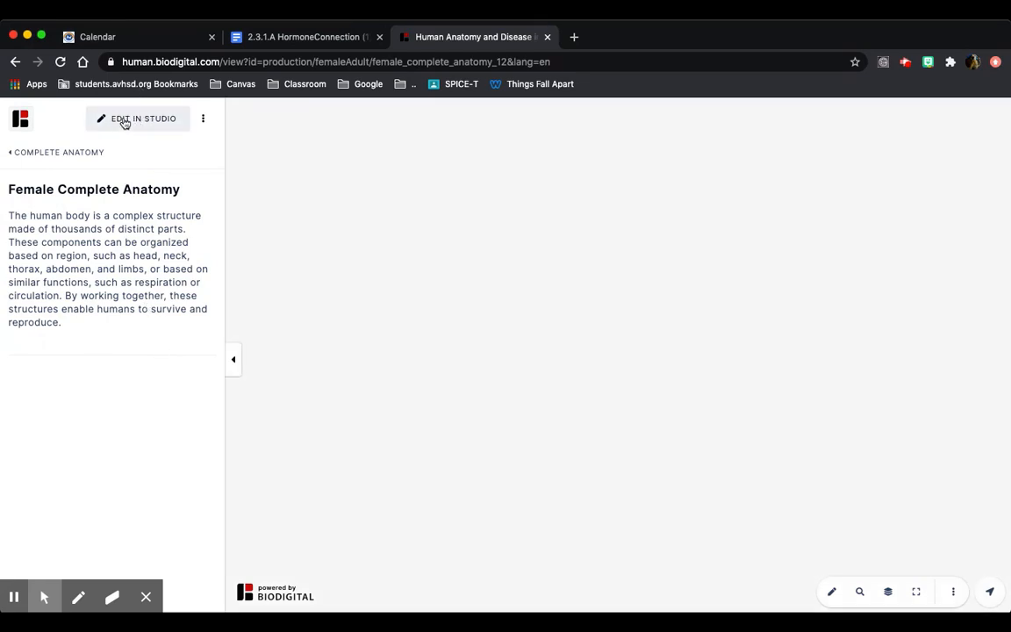
click(142, 119)
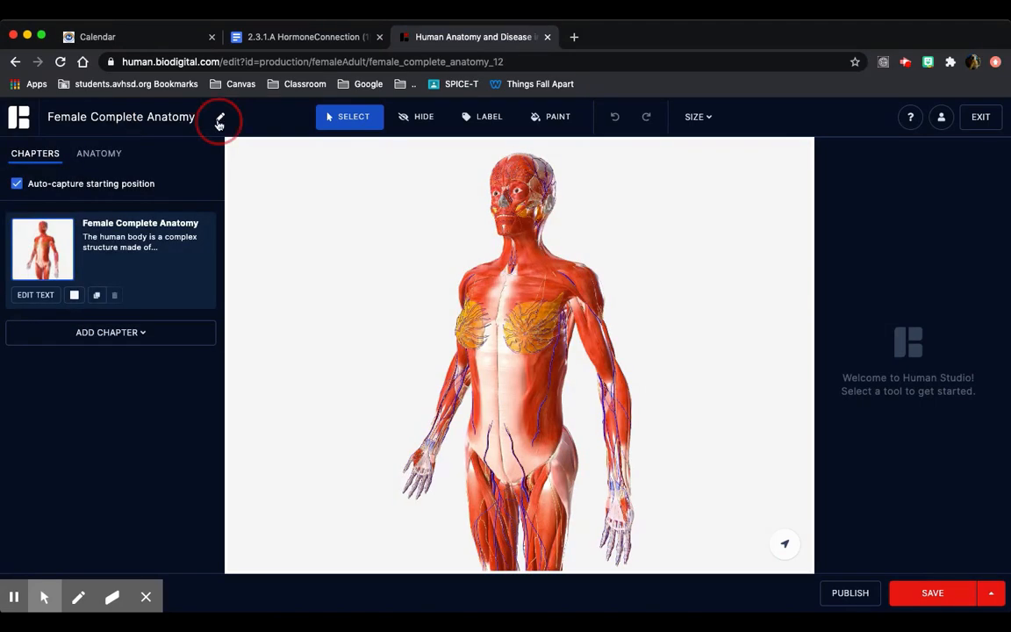
- Title the model '2.3.1 Endocrine System' and rename its chapter 'Endocrine System'
click(219, 117)
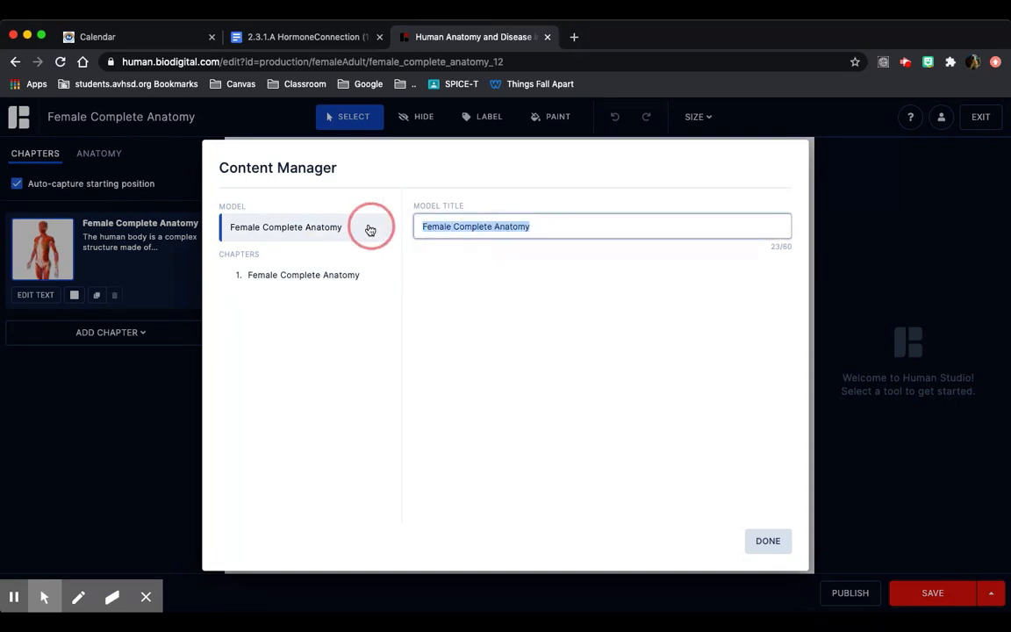
text(2.3.1 Endo)
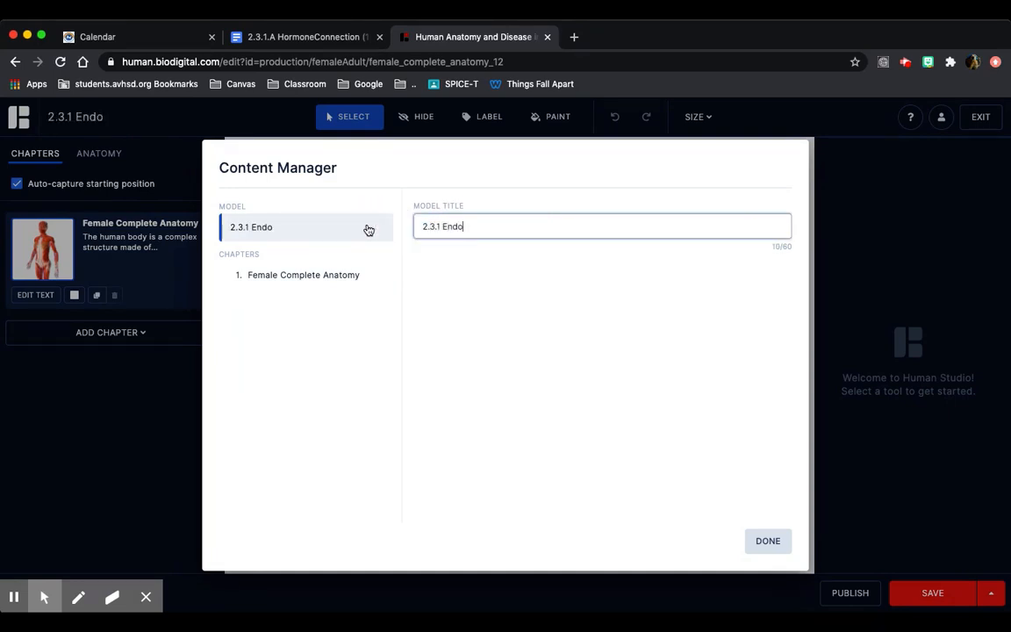
text(cir)
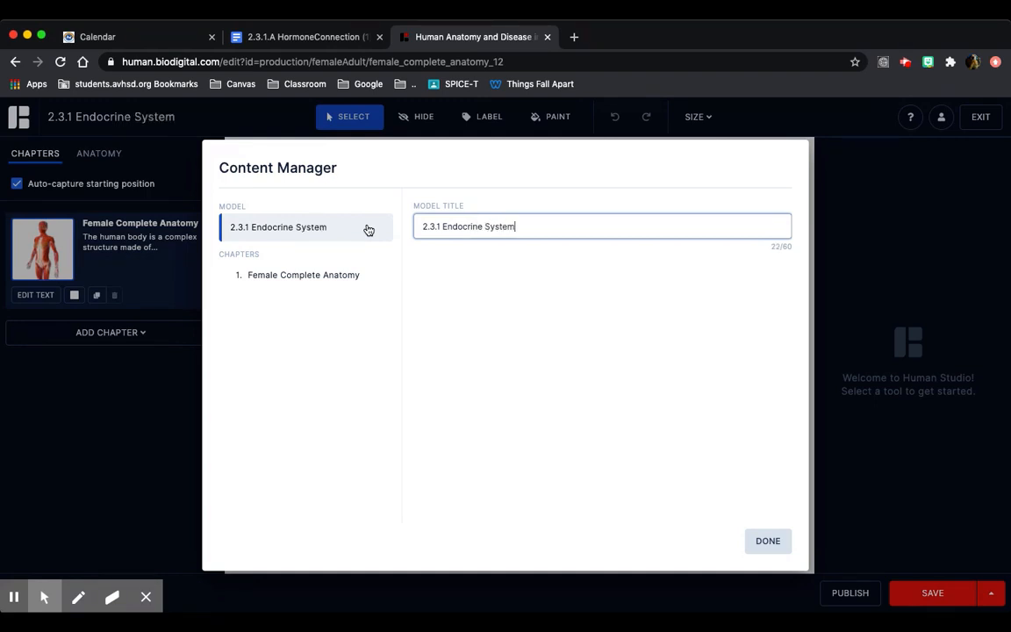
click(303, 275)
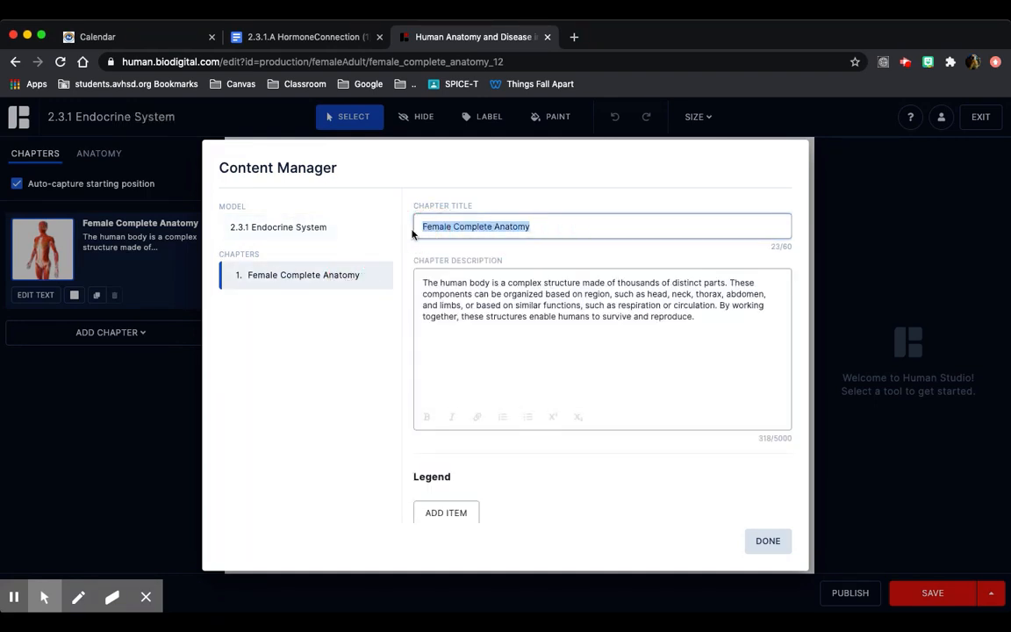
text(Endocrine System)
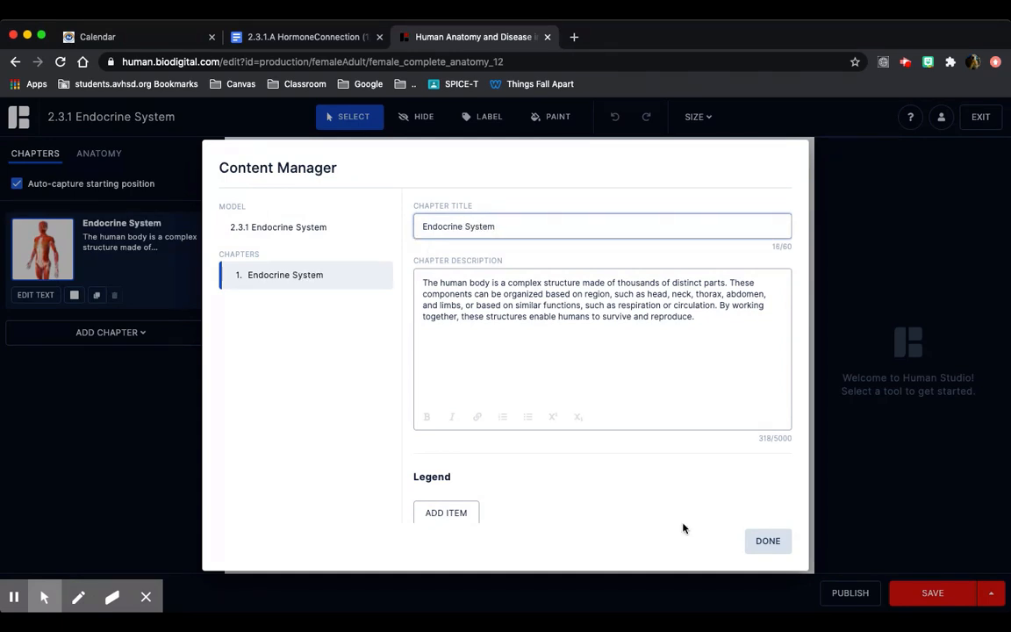
click(767, 540)
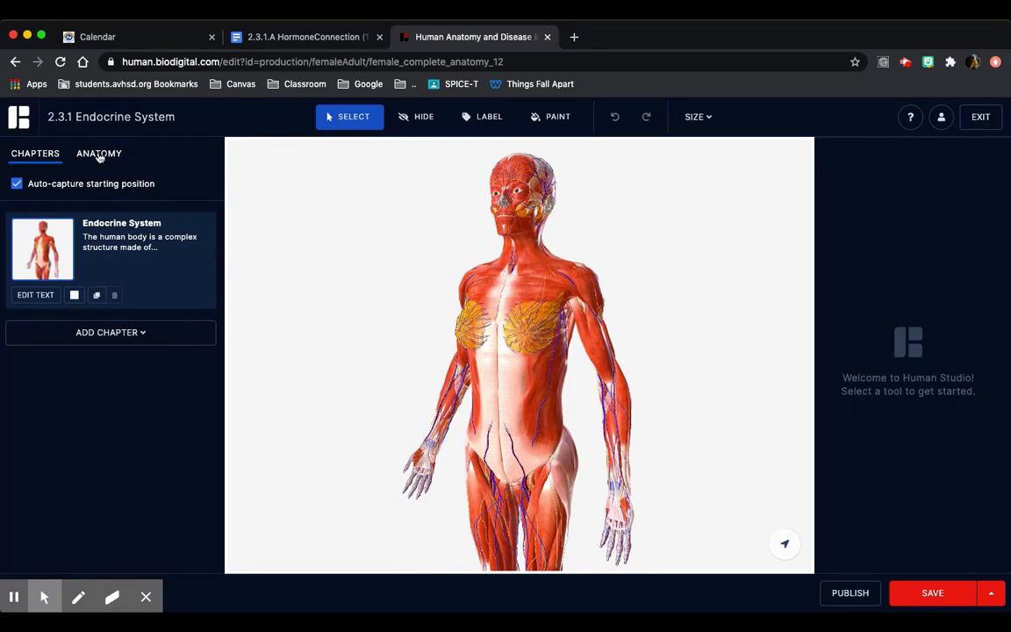
- Isolate the Integumentary system from the Anatomy structure list
click(98, 153)
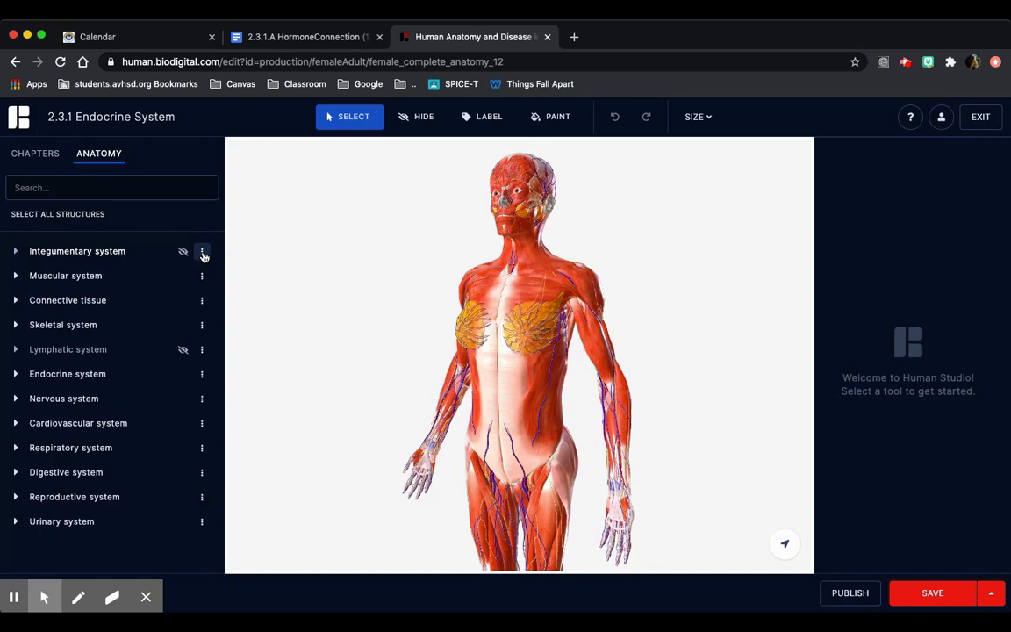
click(202, 251)
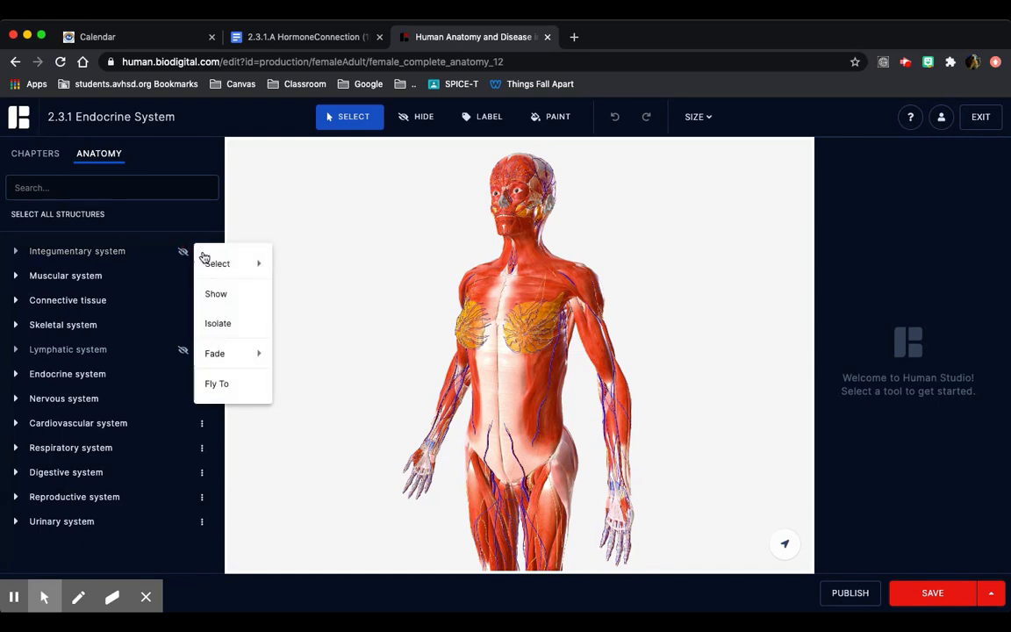
mouse_move(218, 323)
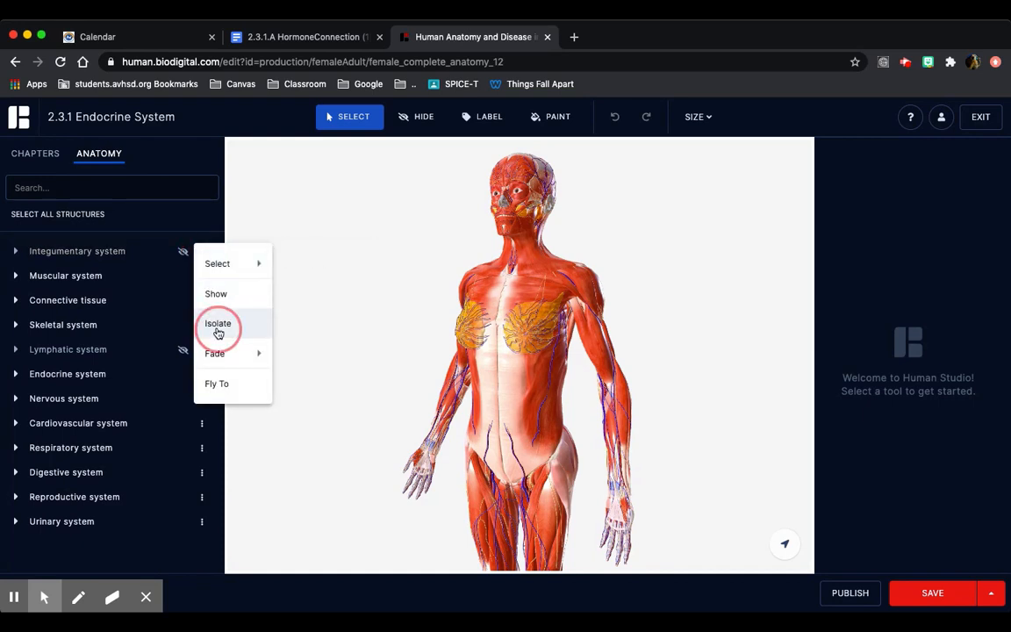
click(218, 323)
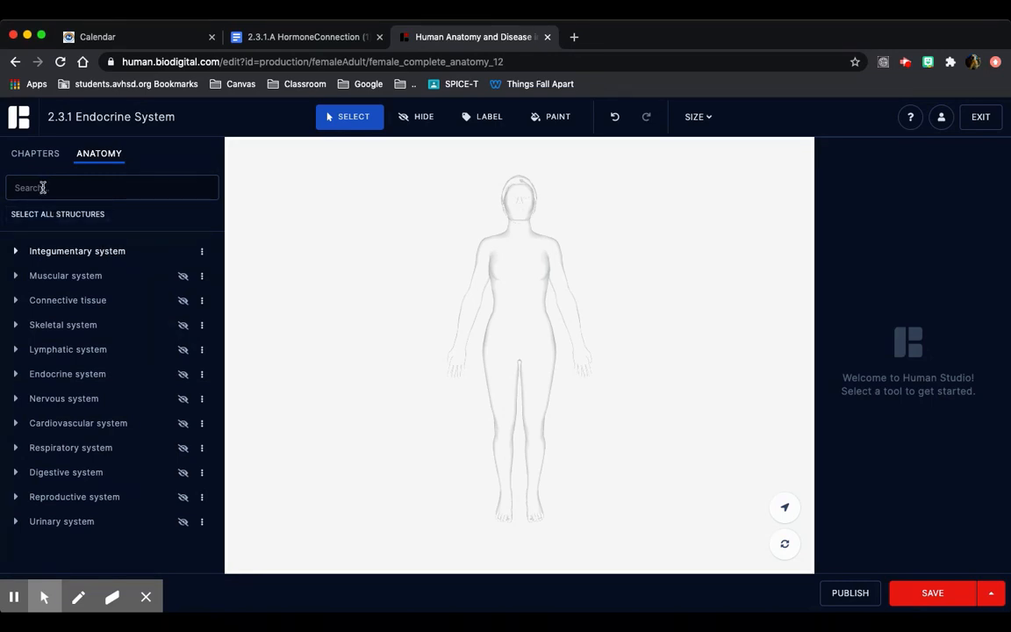
- Search anatomy for Ovaries and set the Ovaries structure to Show
text(a)
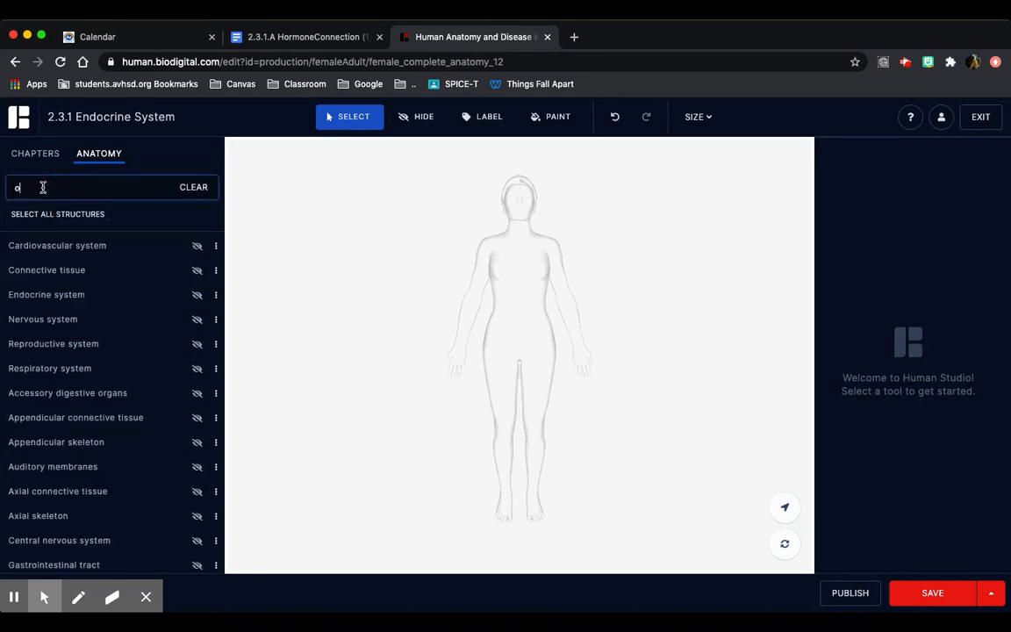
text(Ovaries)
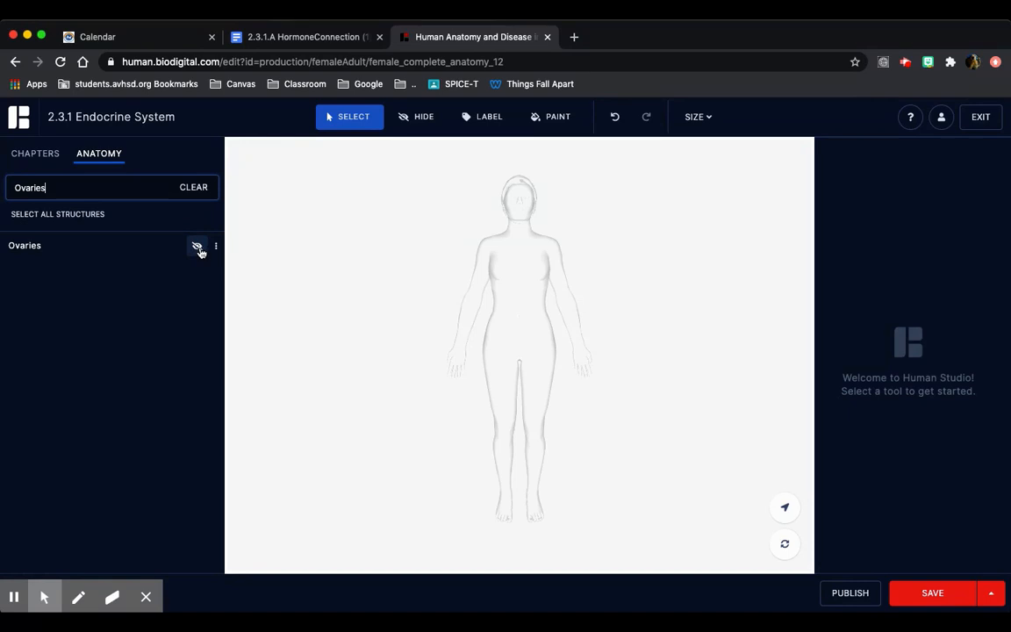
click(198, 245)
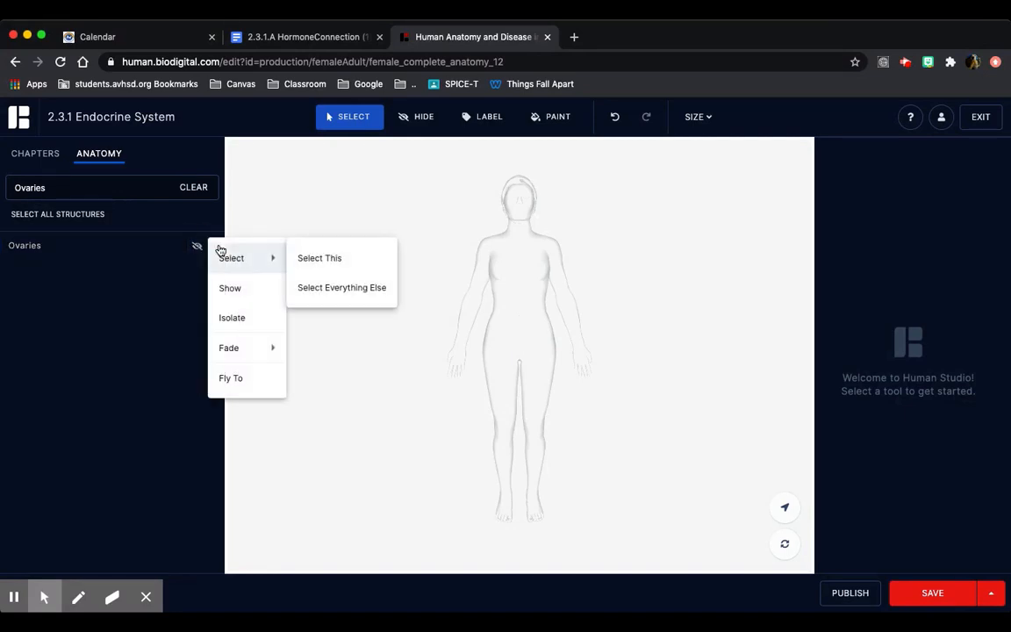
mouse_move(230, 288)
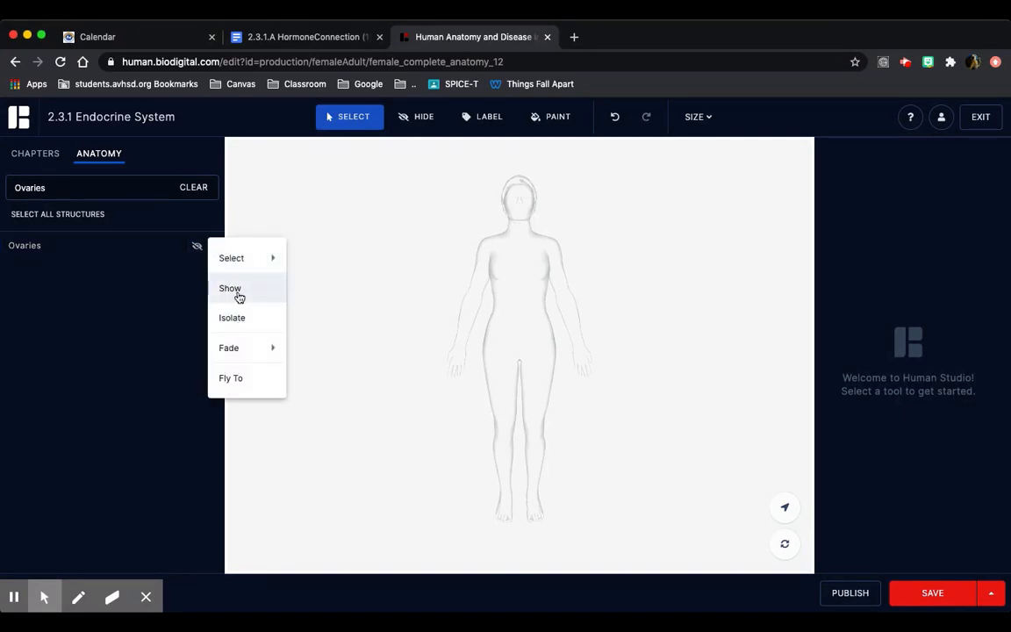
click(230, 288)
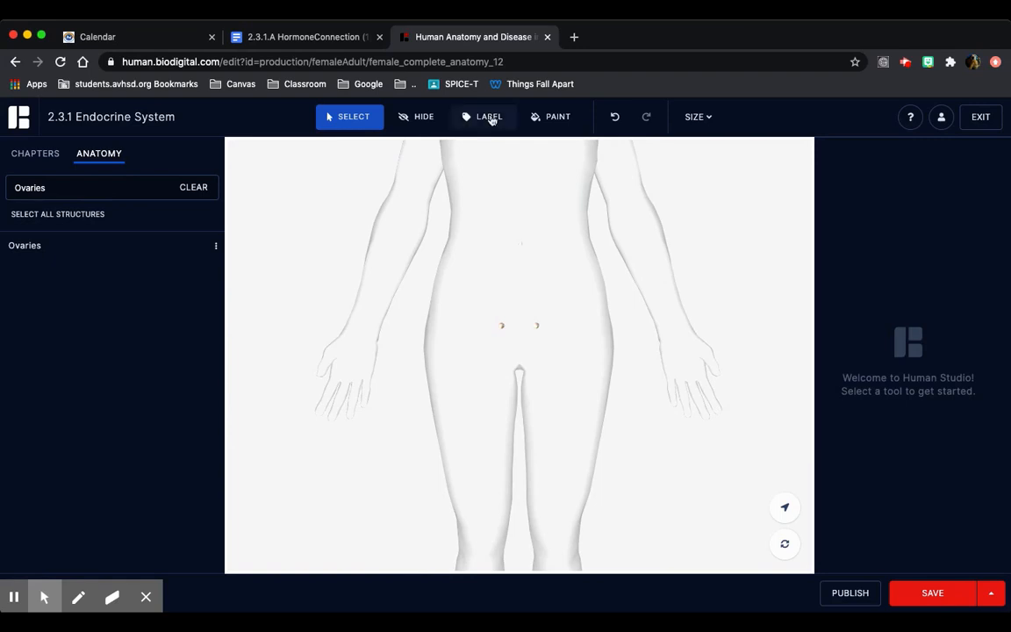
- Pin a label to the left ovary and open its blank title editor
click(484, 115)
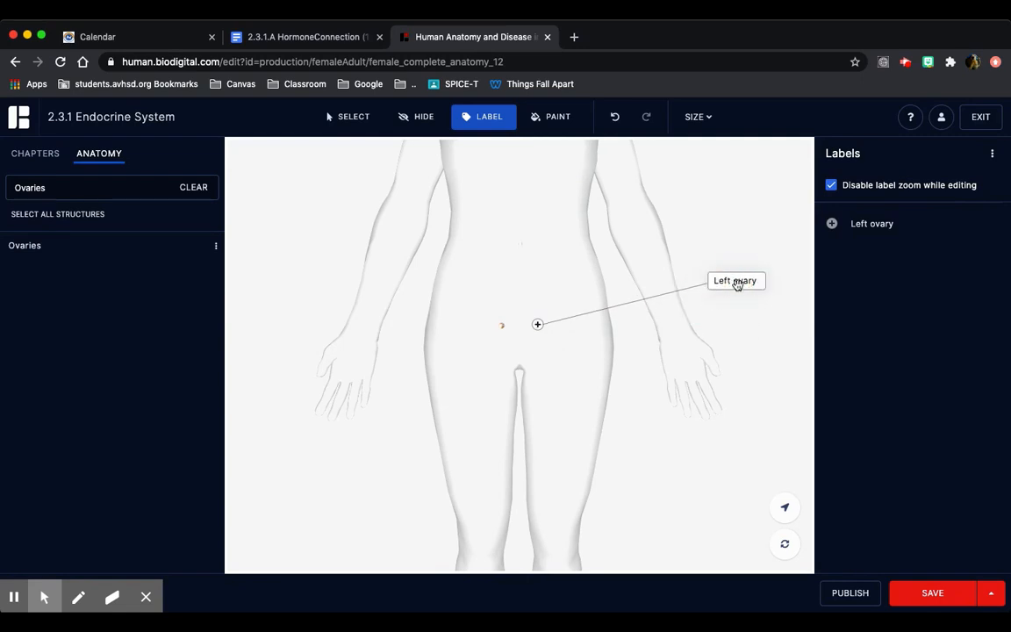
click(735, 280)
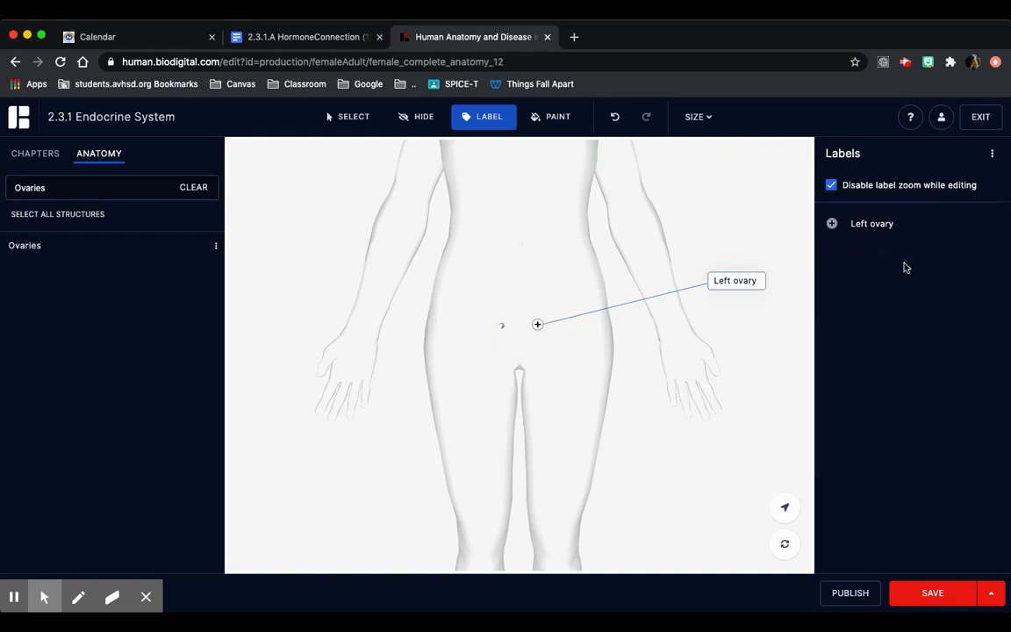
click(871, 223)
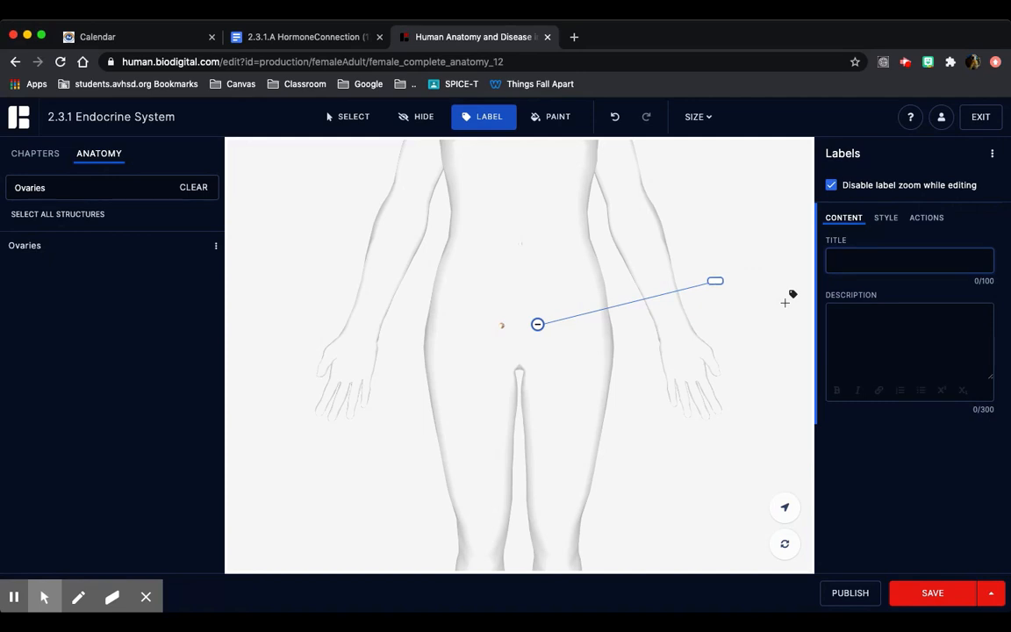
- Title the label Ovaries; describe Hormones: Estrogen and six target organs, Uterus through Pituitary
text(Ovaries)
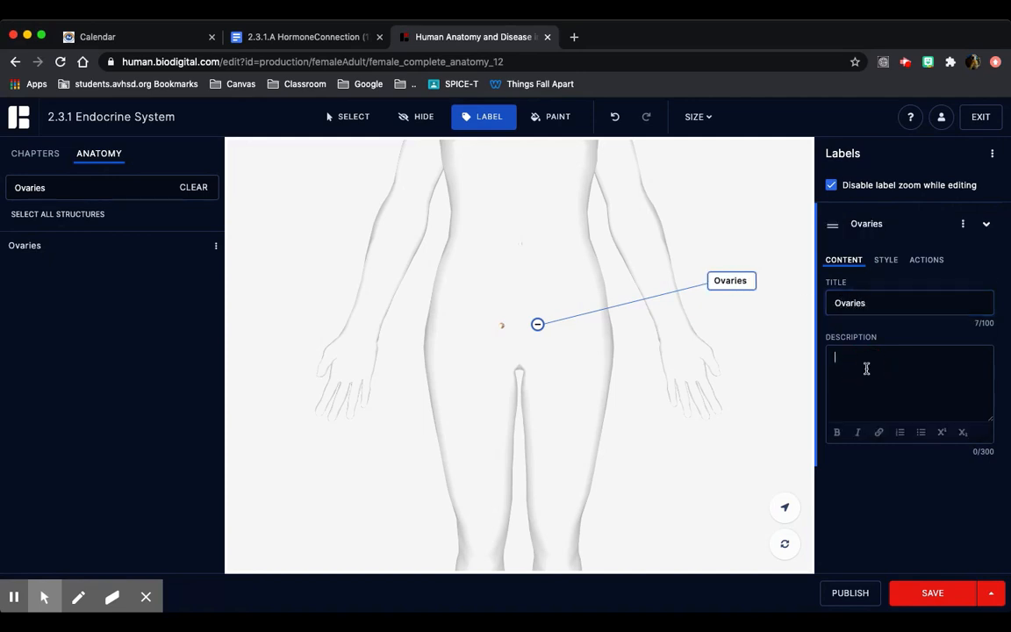
text(Hormones:)
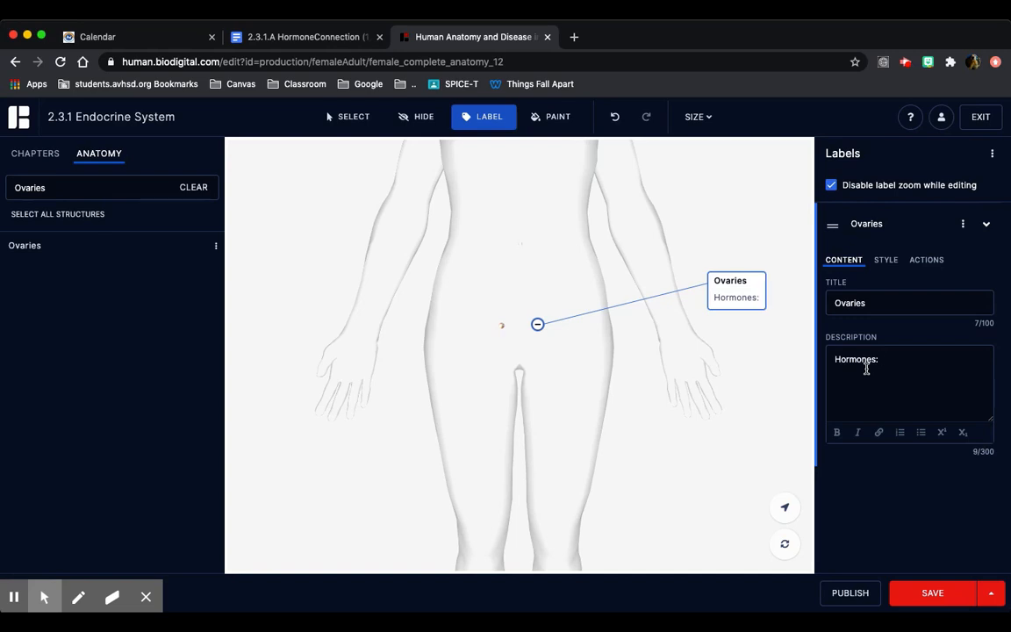
text(Estrogen)
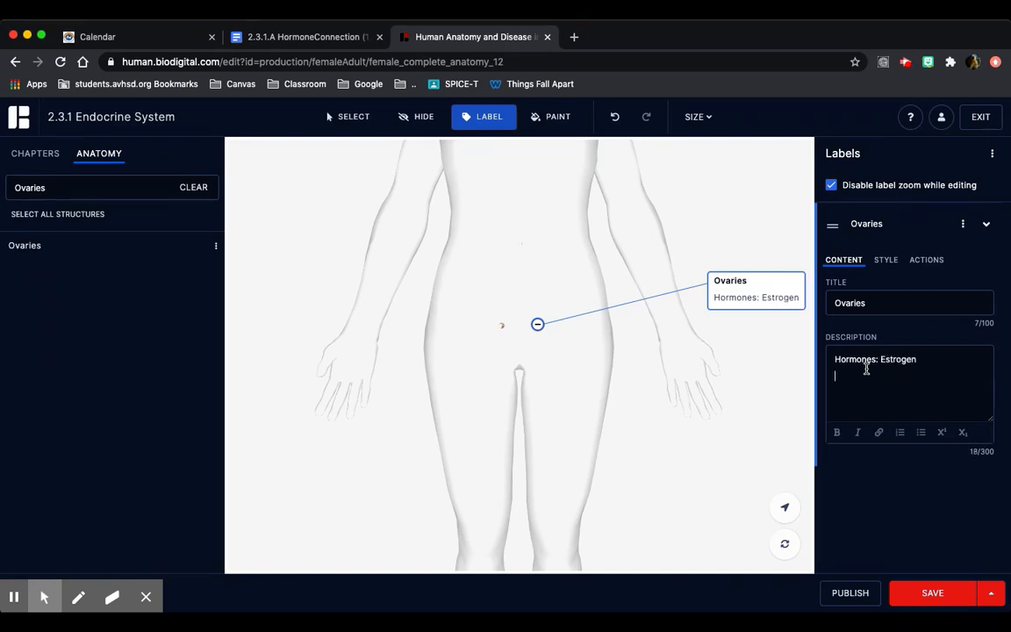
text(Target)
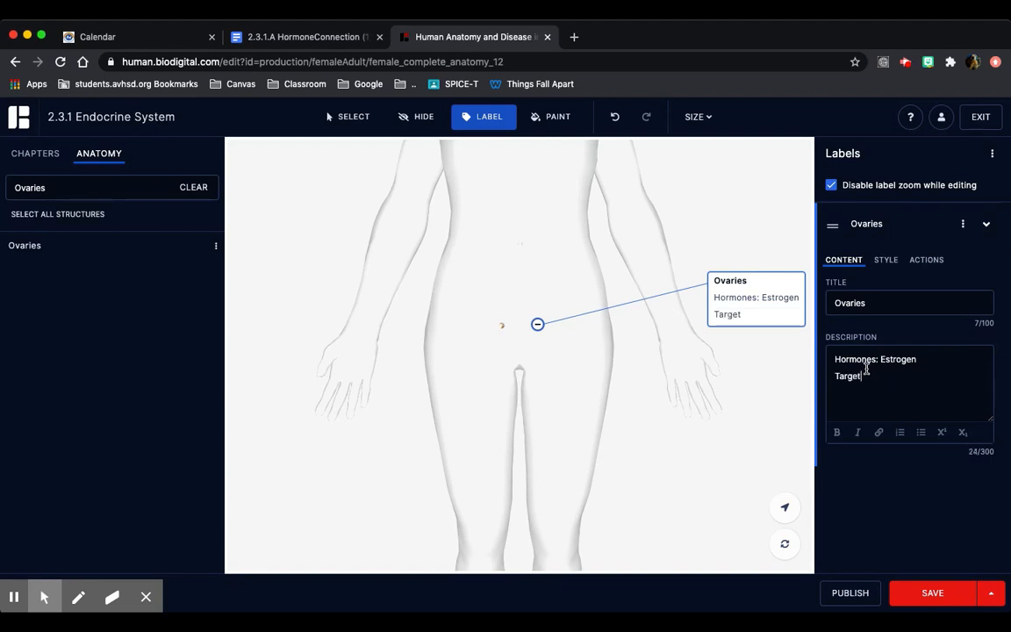
text(On)
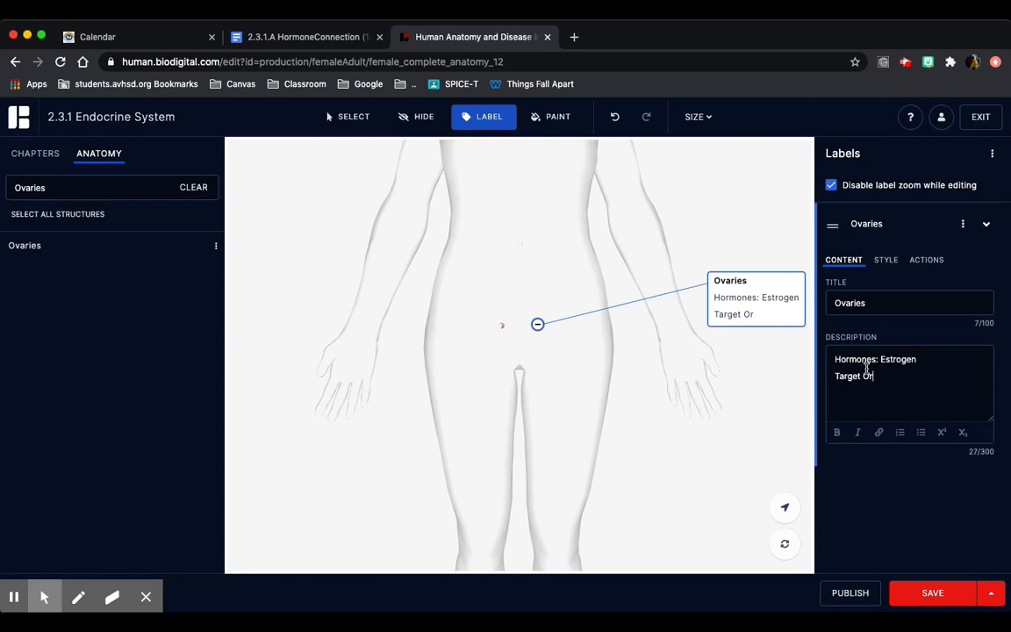
text(gans)
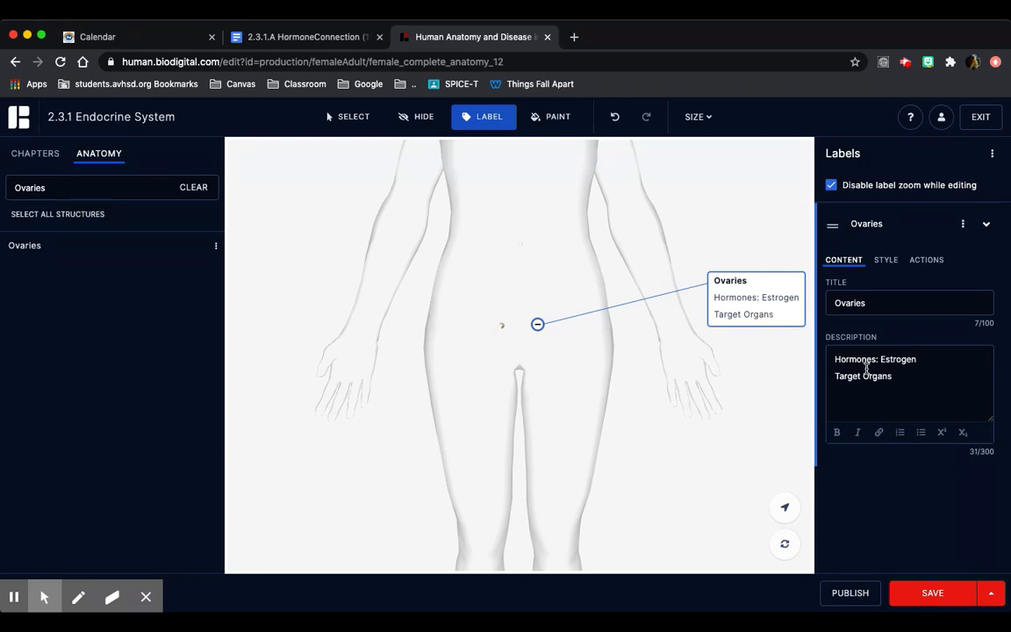
text(Uterus)
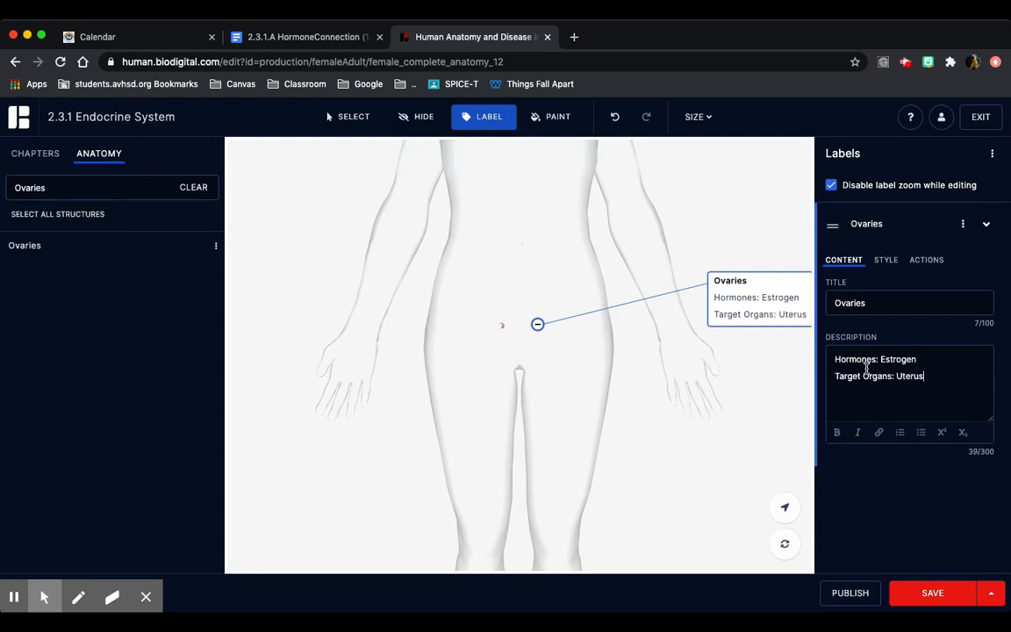
text(, Bone, Liver, Hypothalamus,)
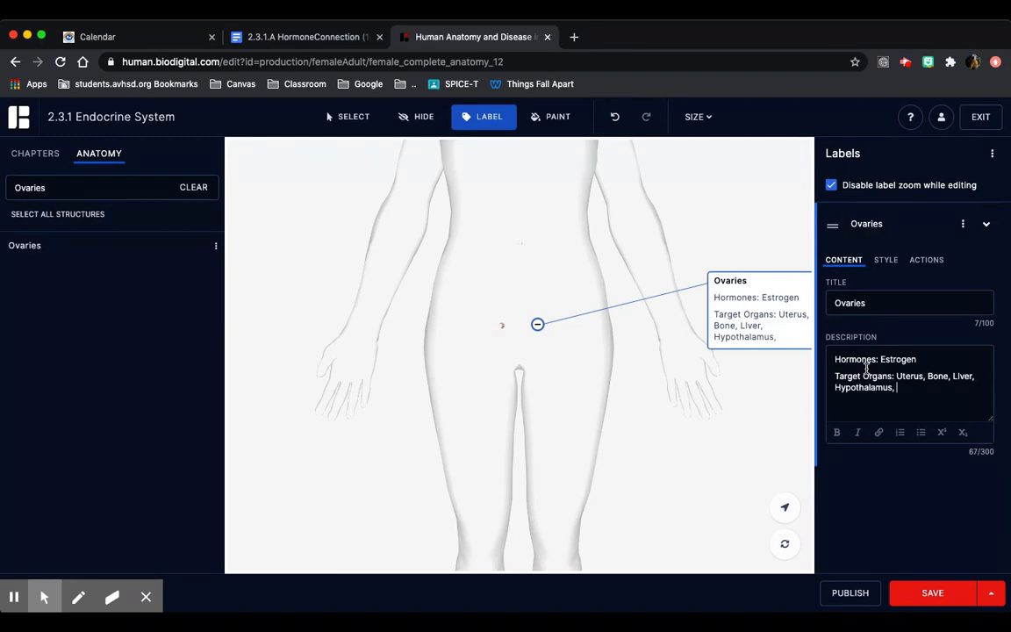
text(Mammary,)
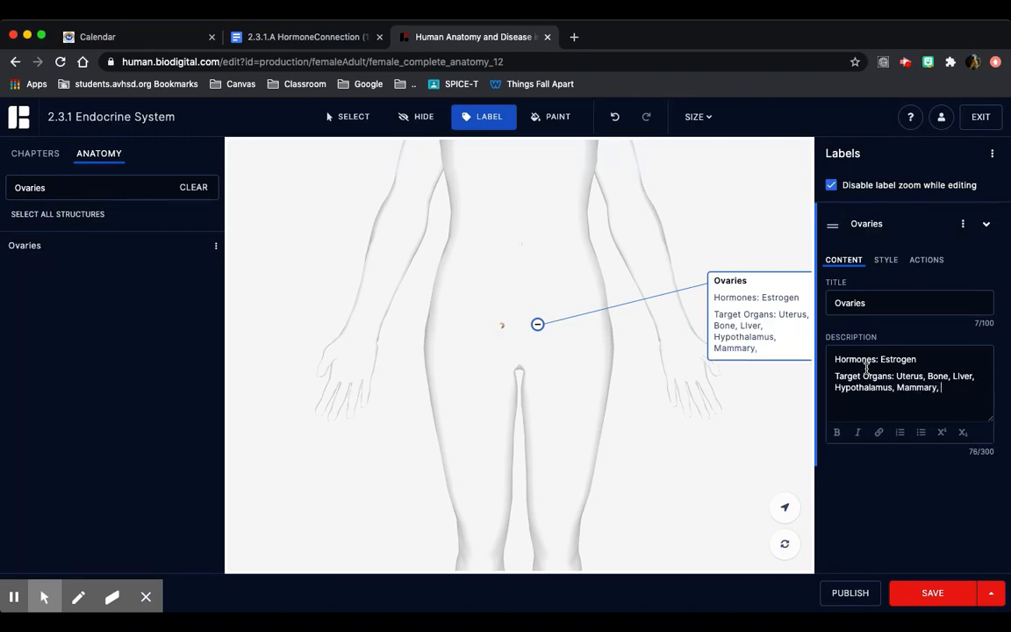
text(Pituitary)
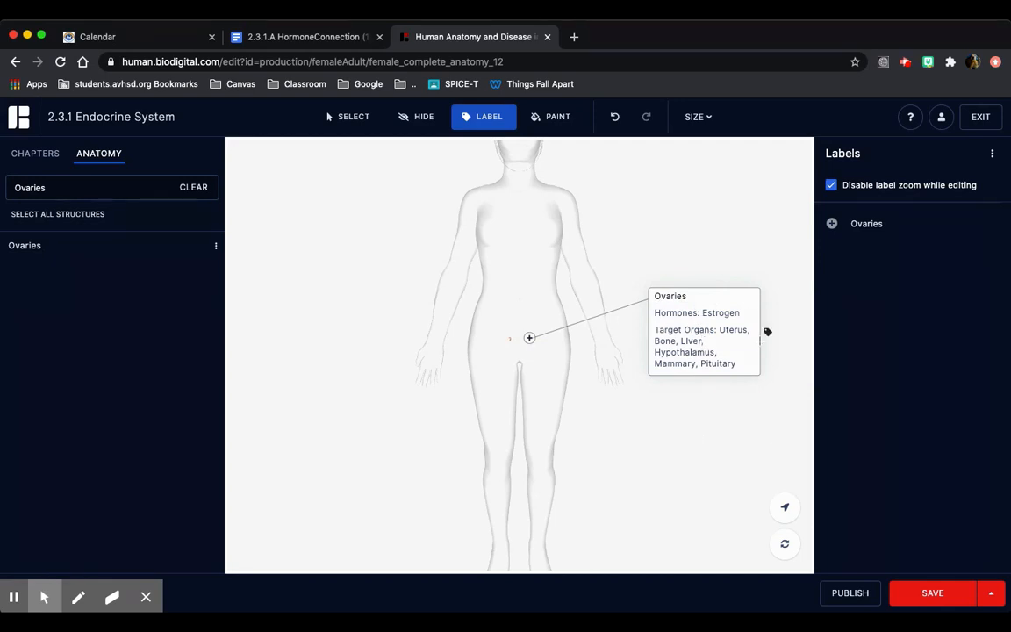
mouse_move(430, 416)
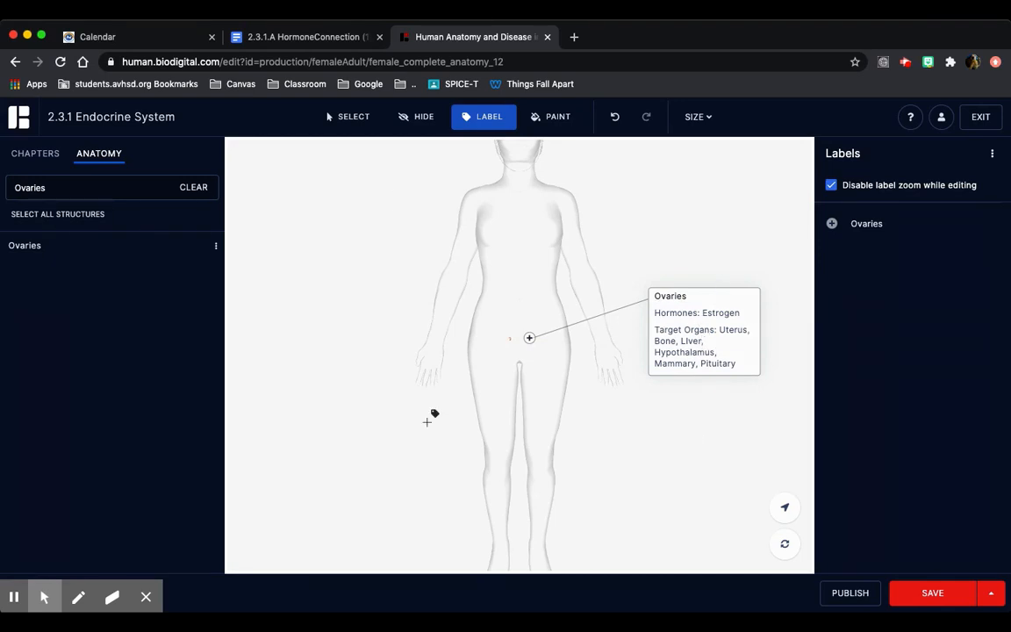
click(302, 37)
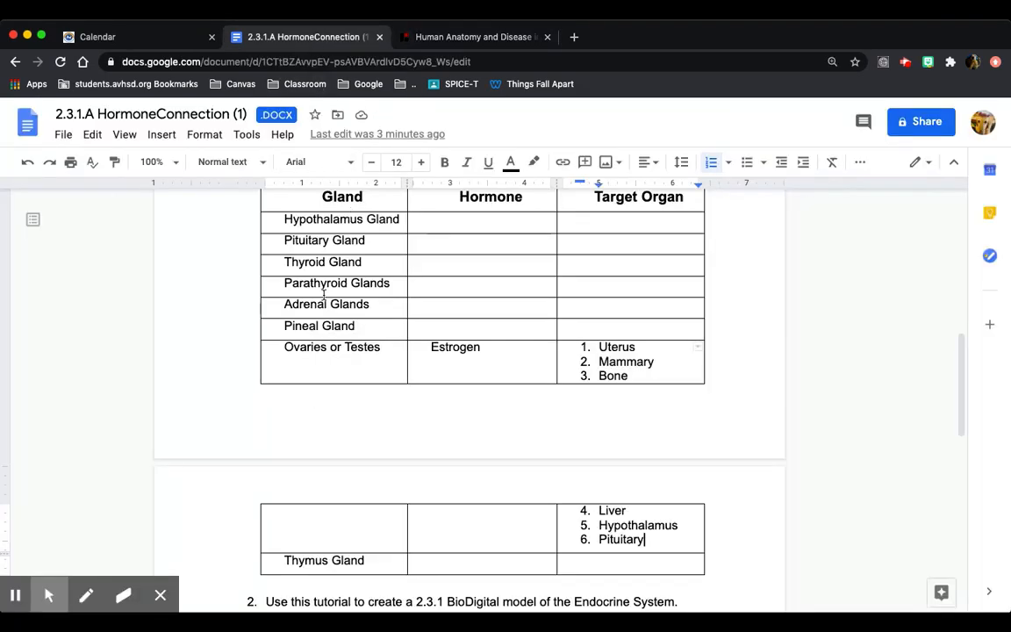
click(474, 37)
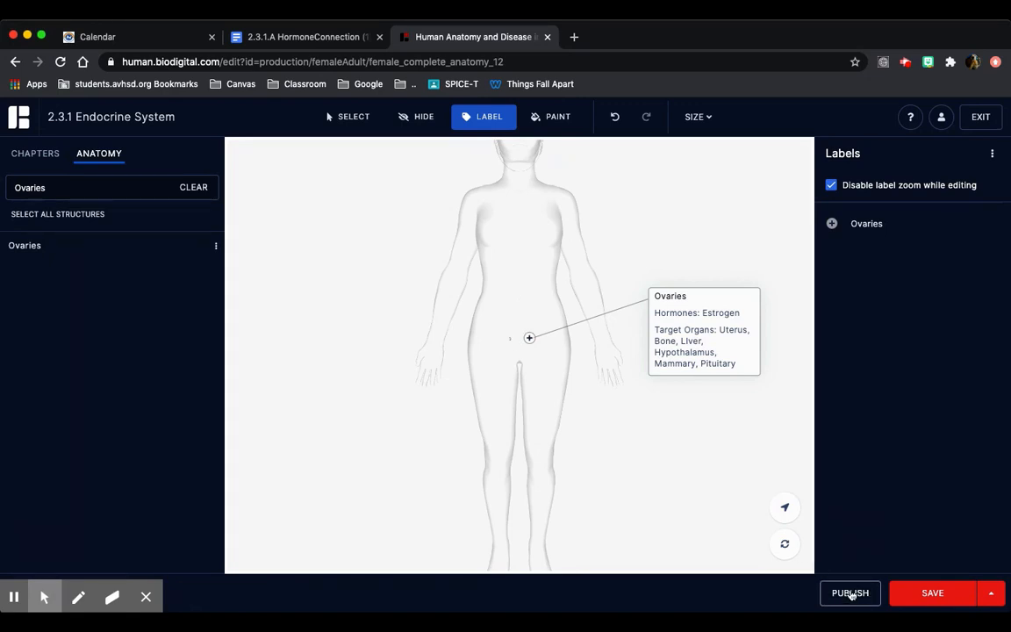
- Save the model under its current title while publishing, then copy the published URL
click(849, 593)
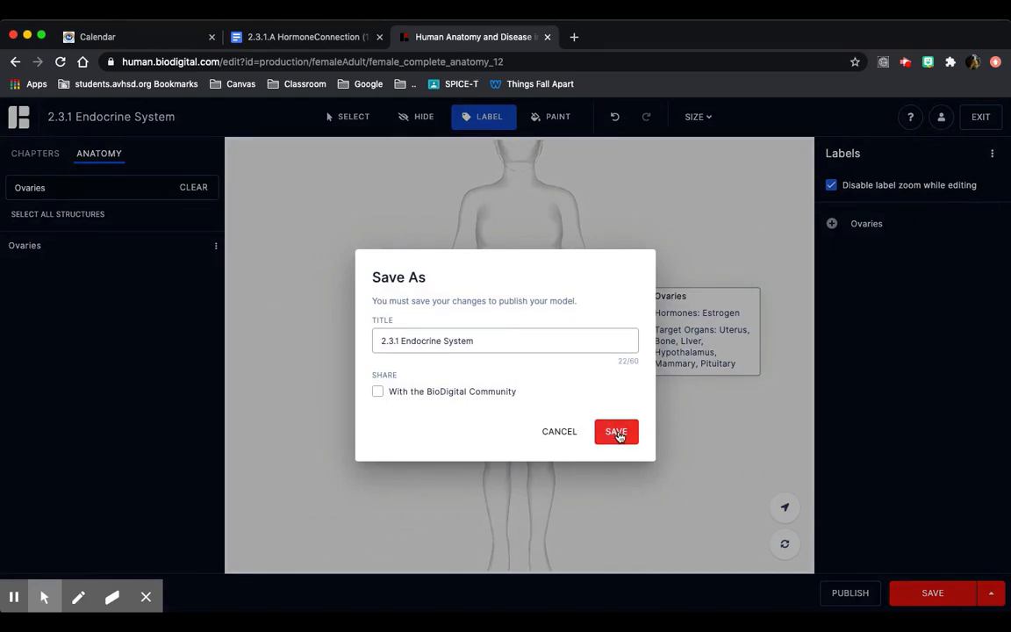
click(616, 431)
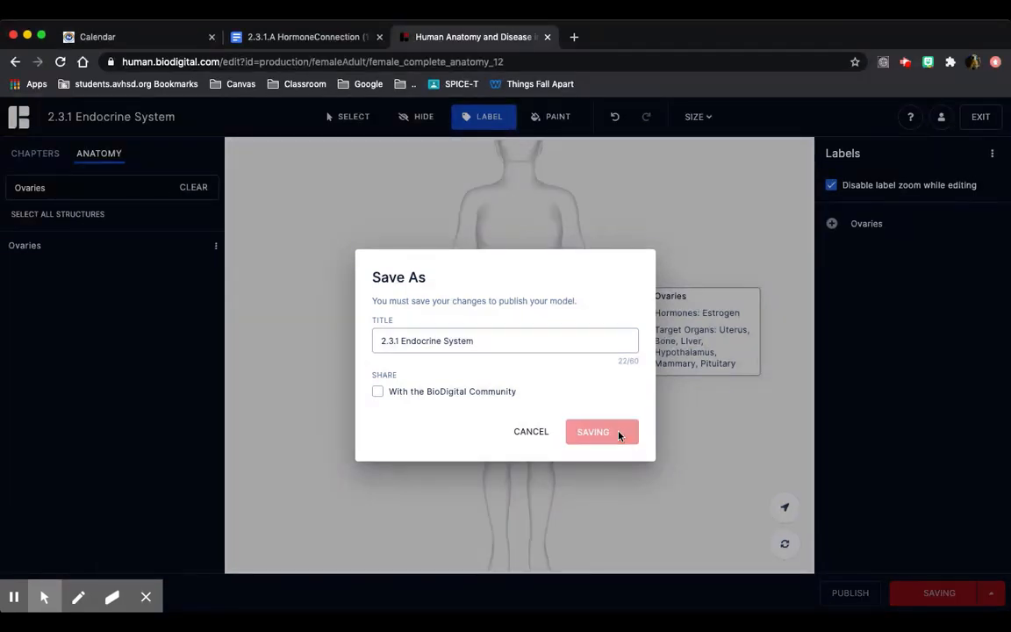
click(592, 431)
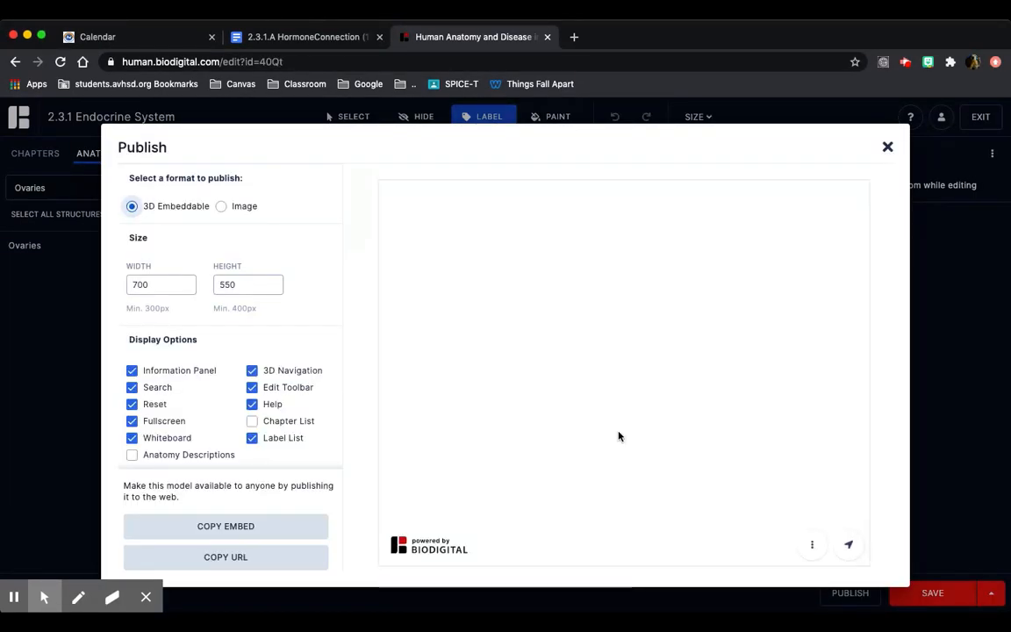
click(225, 556)
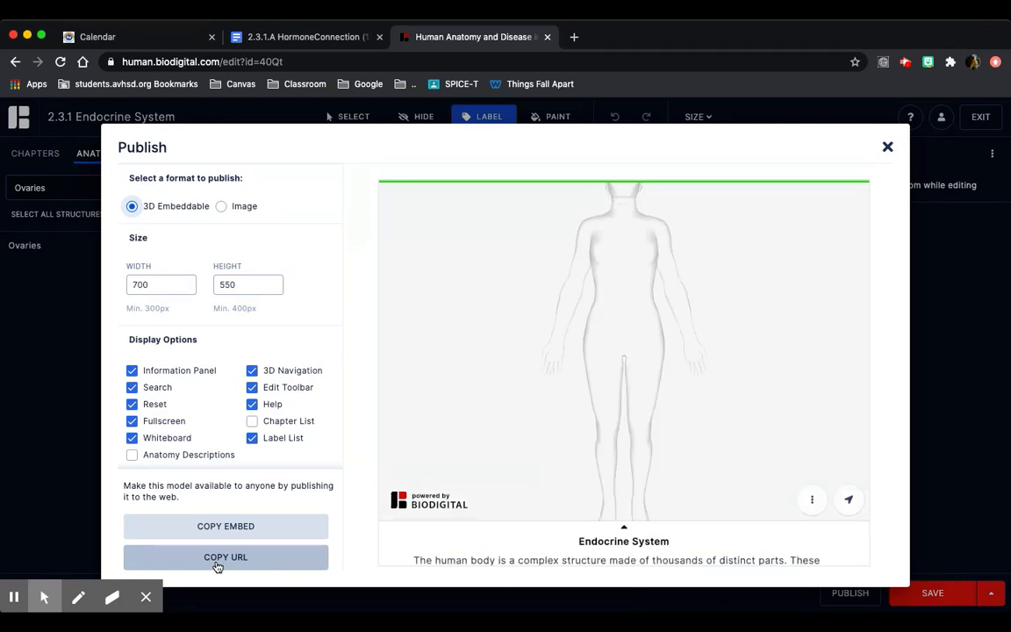
click(226, 556)
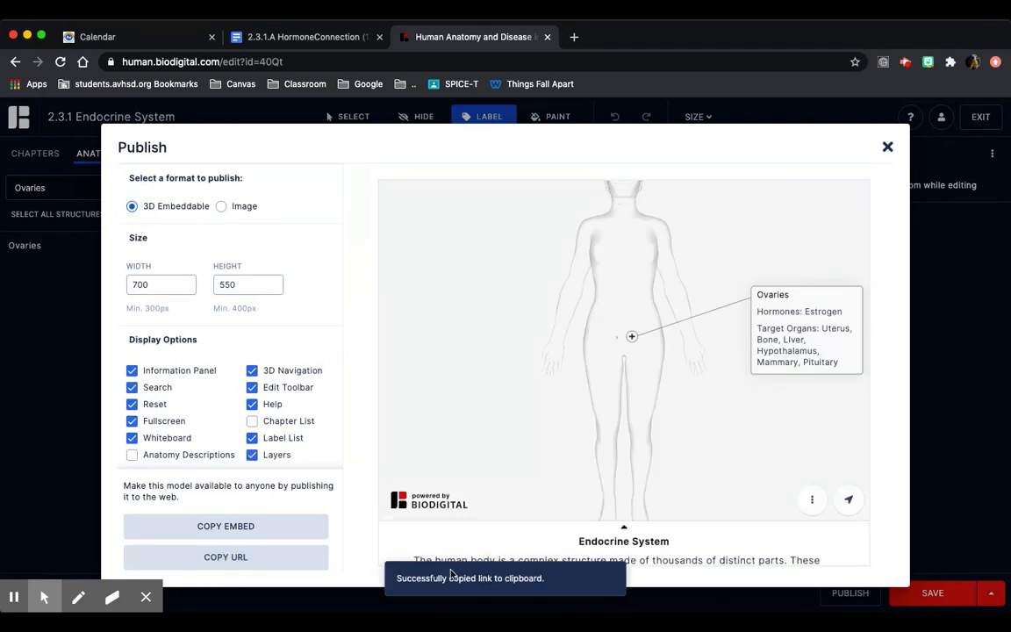